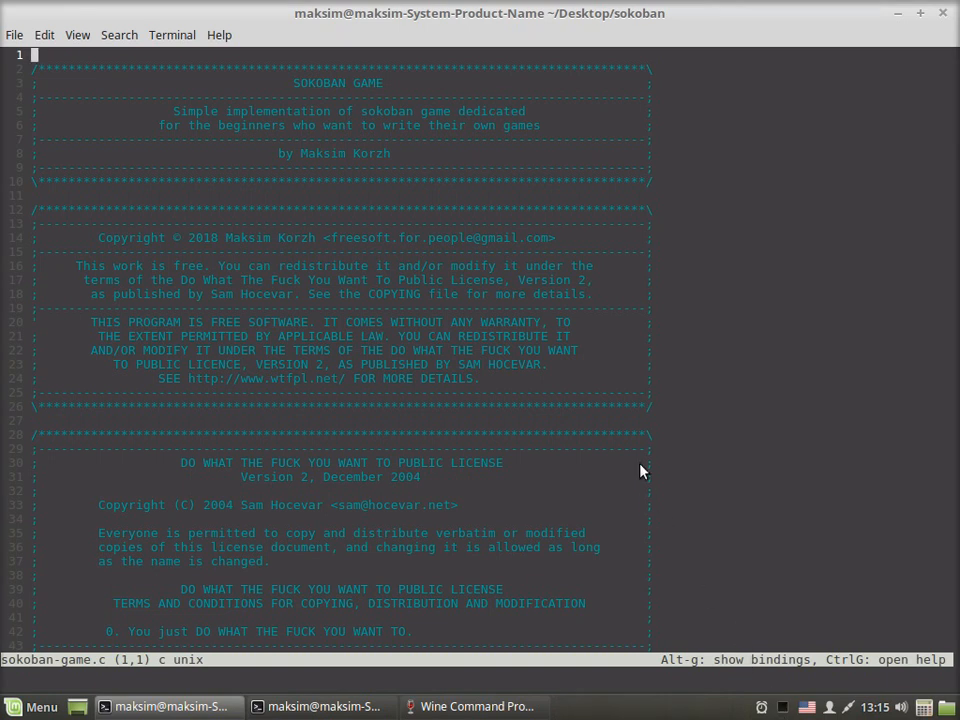
mouse_move(588, 436)
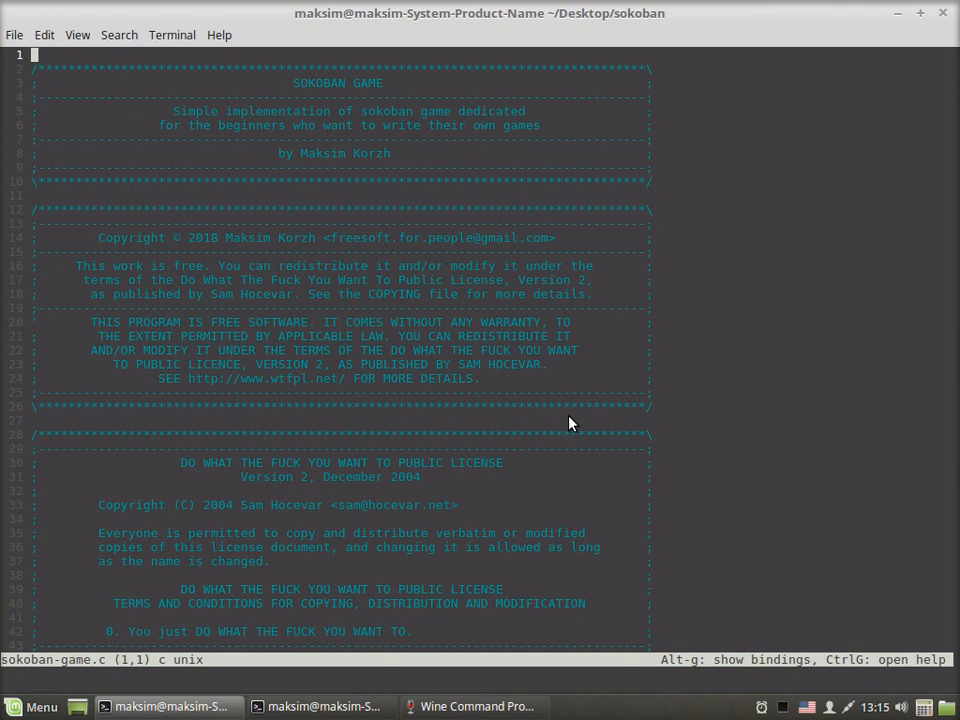
- Scroll past the license header to the game.h include, map[] definition and GetDestSquares
scroll("down", 3)
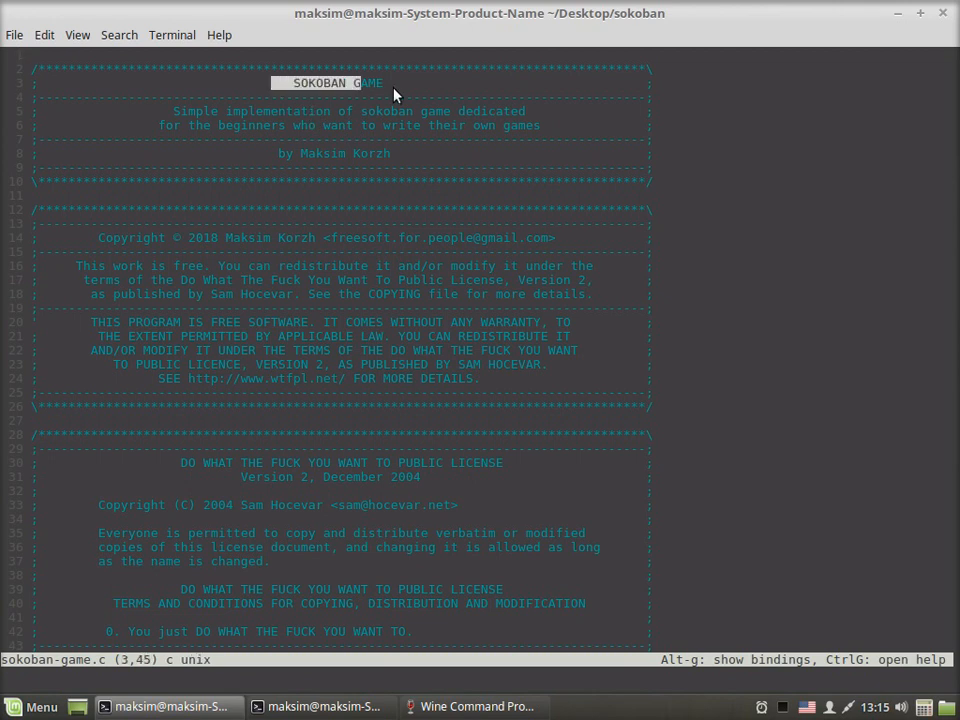
scroll("down", 3)
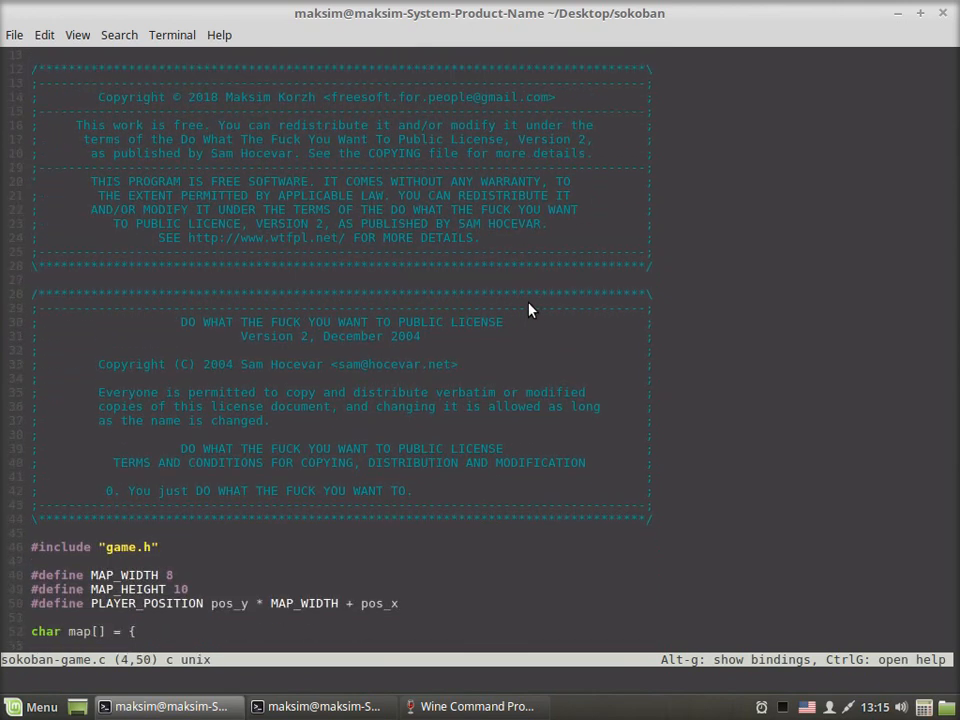
scroll("down", 3)
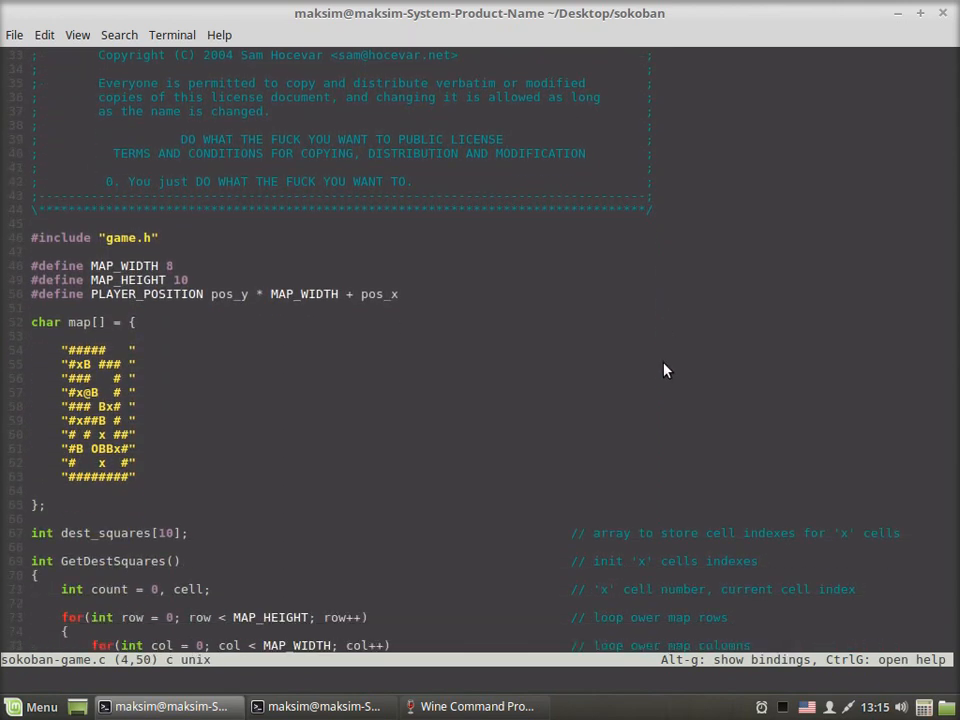
scroll("down", 3)
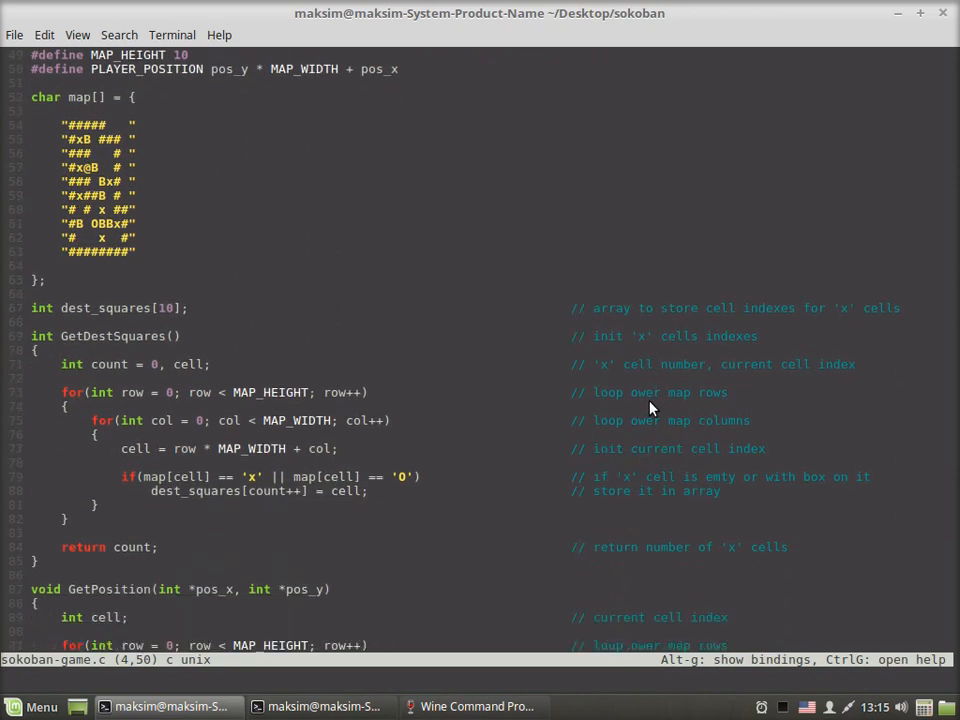
scroll("down", 3)
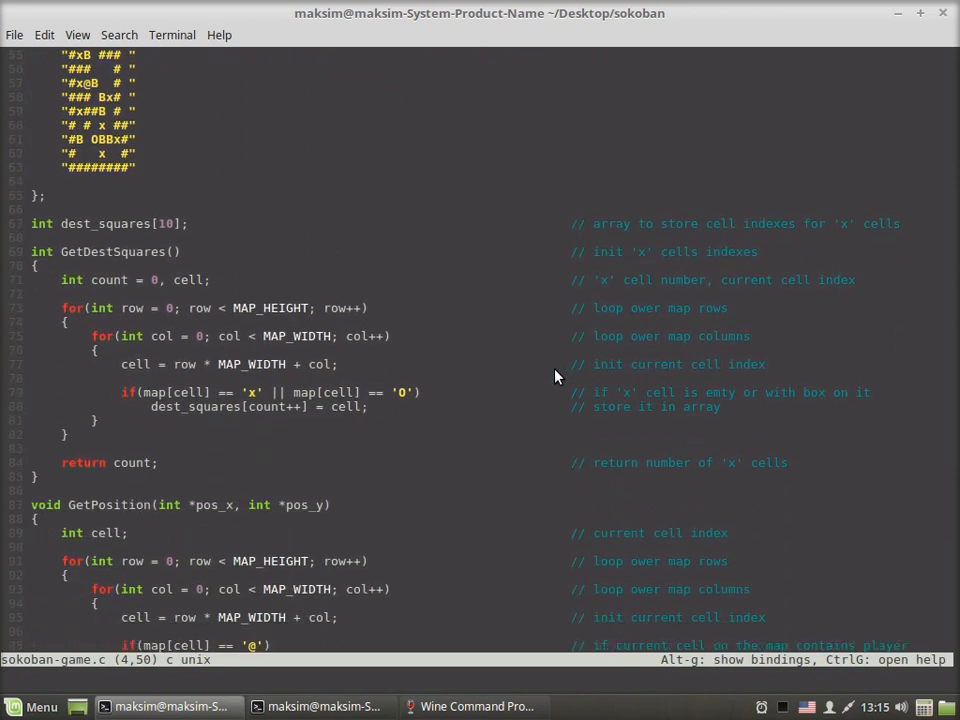
scroll("down", 3)
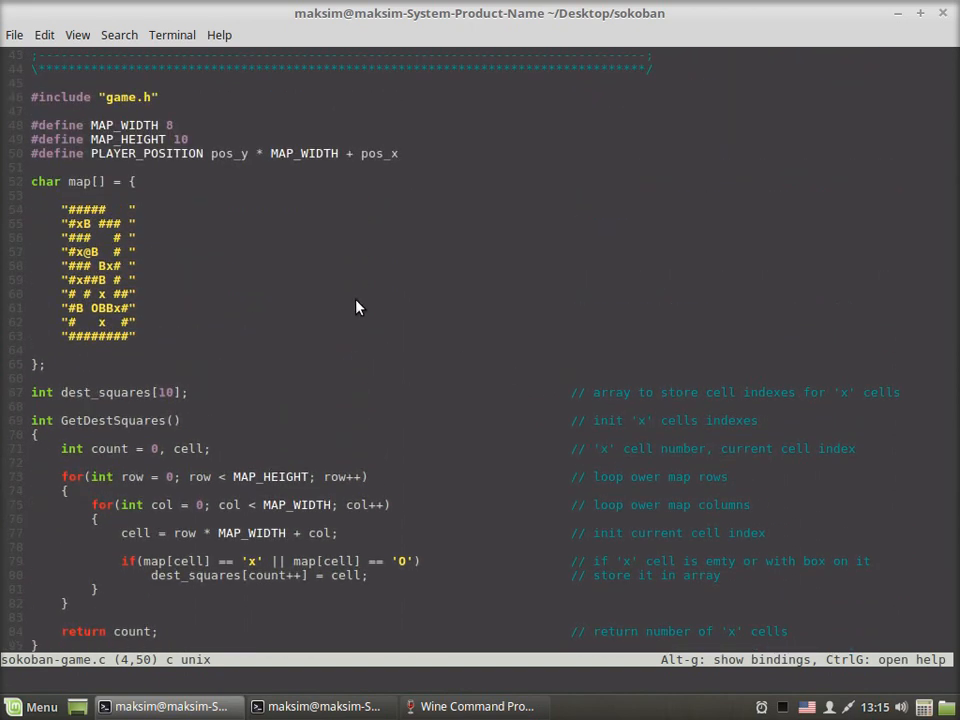
scroll("down", 3)
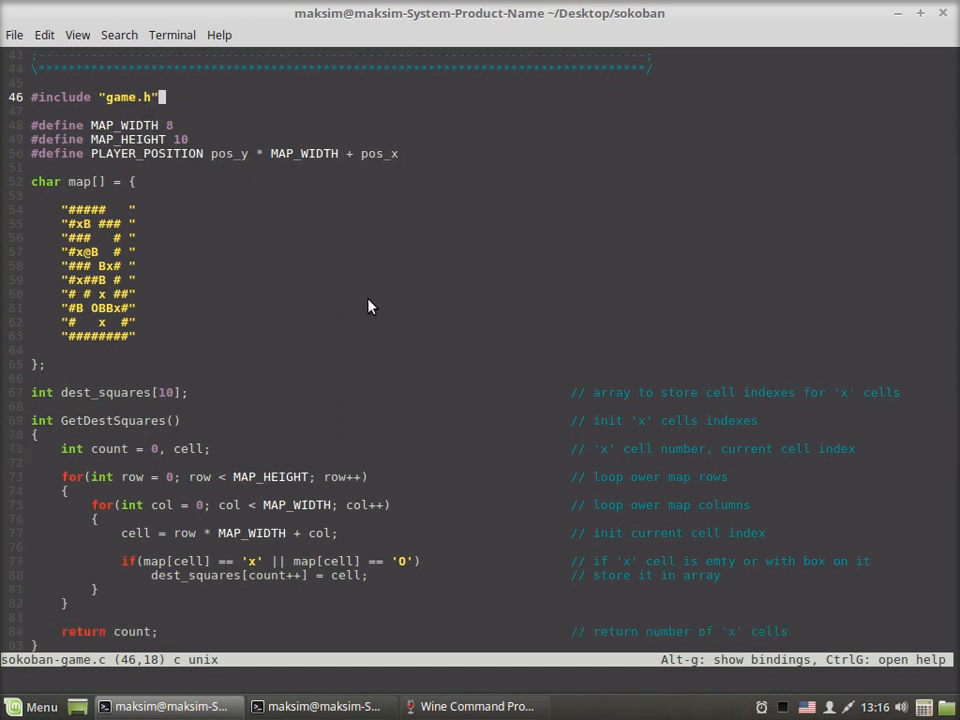
scroll("down", 3)
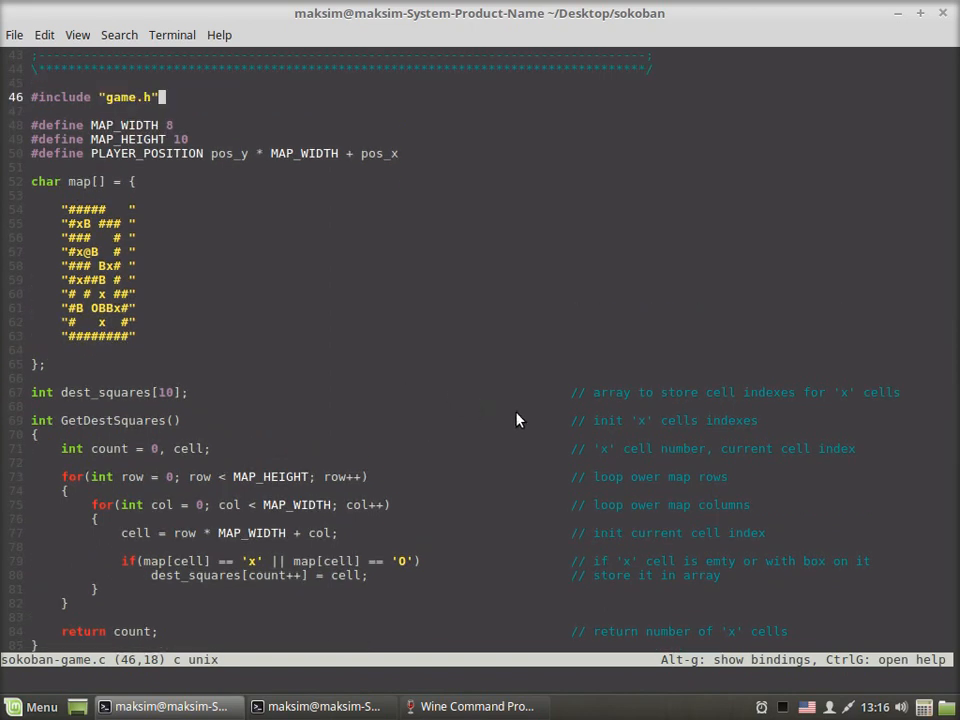
mouse_move(482, 500)
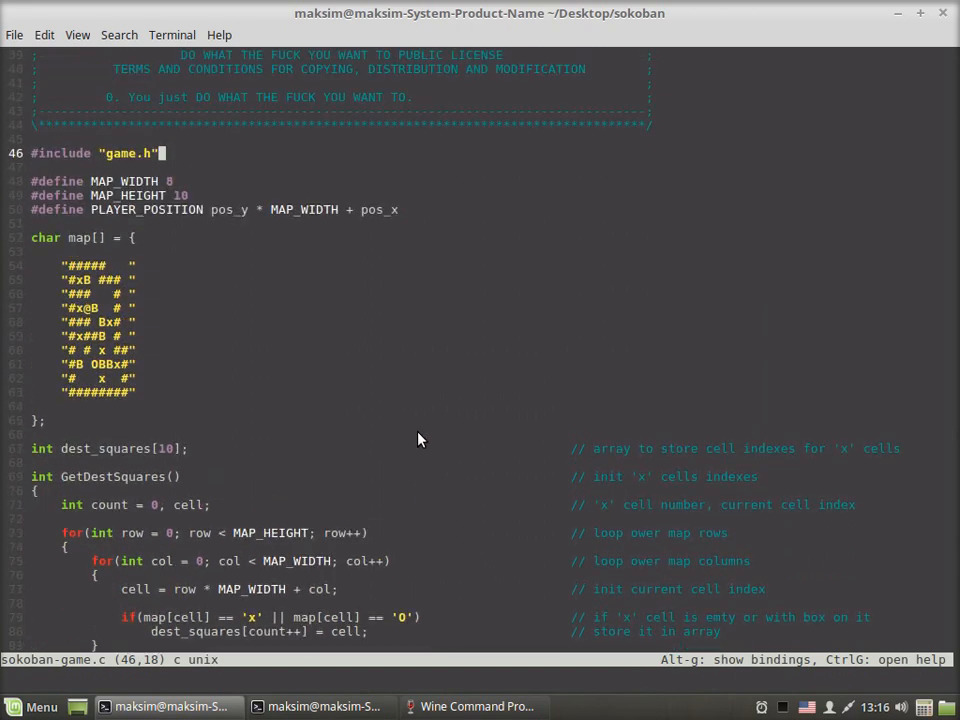
- Scroll past GetDestSquares, GetPosition and MoveCharacter down to int main() and its key loop
scroll("down", 3)
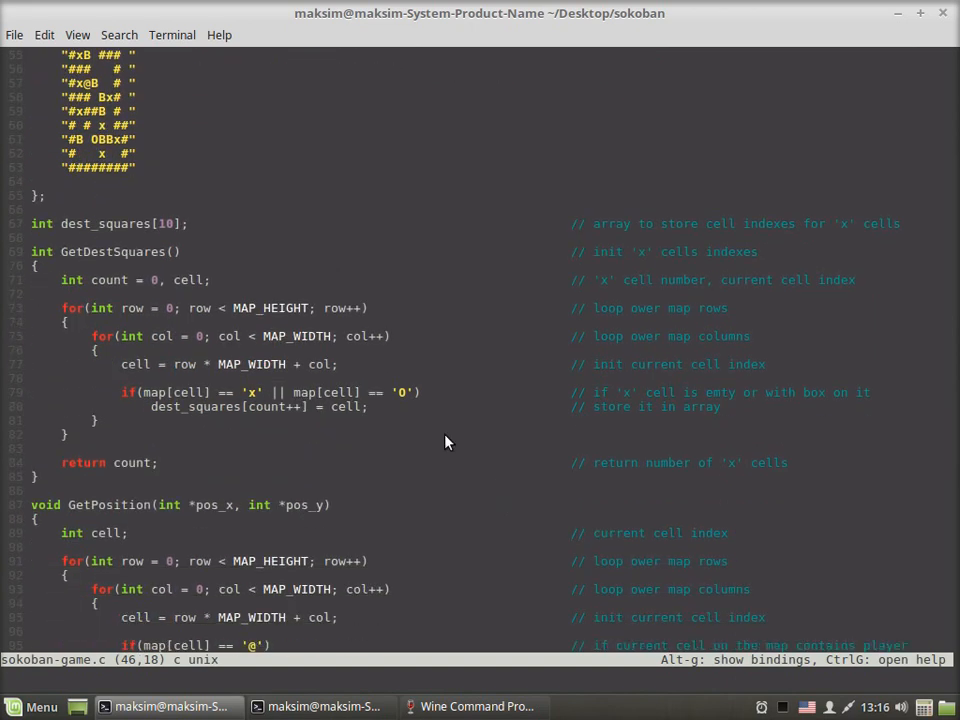
scroll("down", 3)
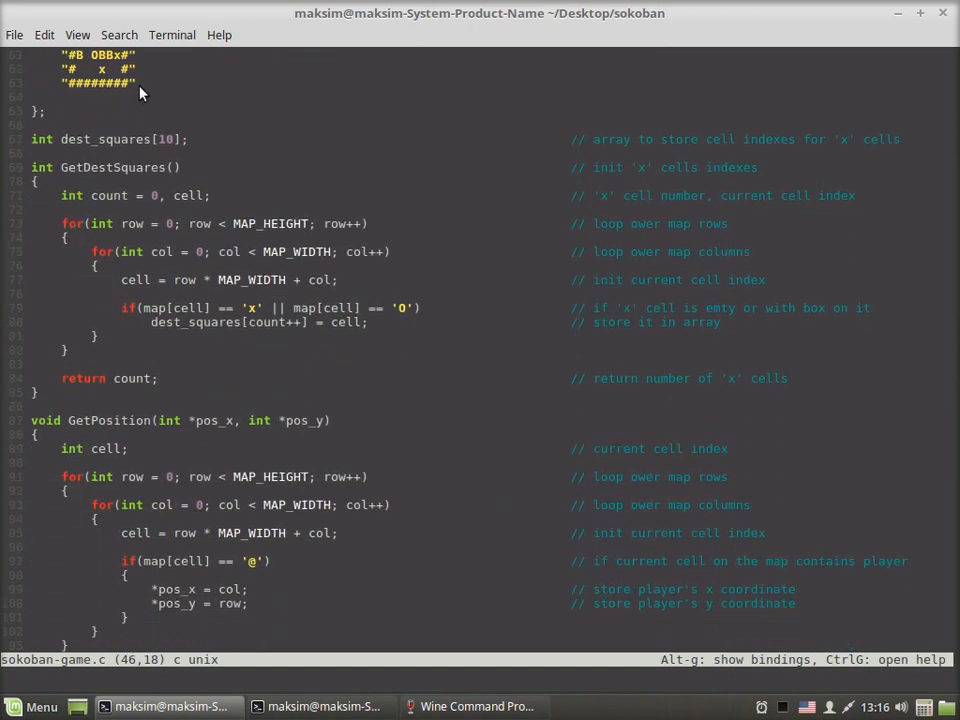
scroll("down", 3)
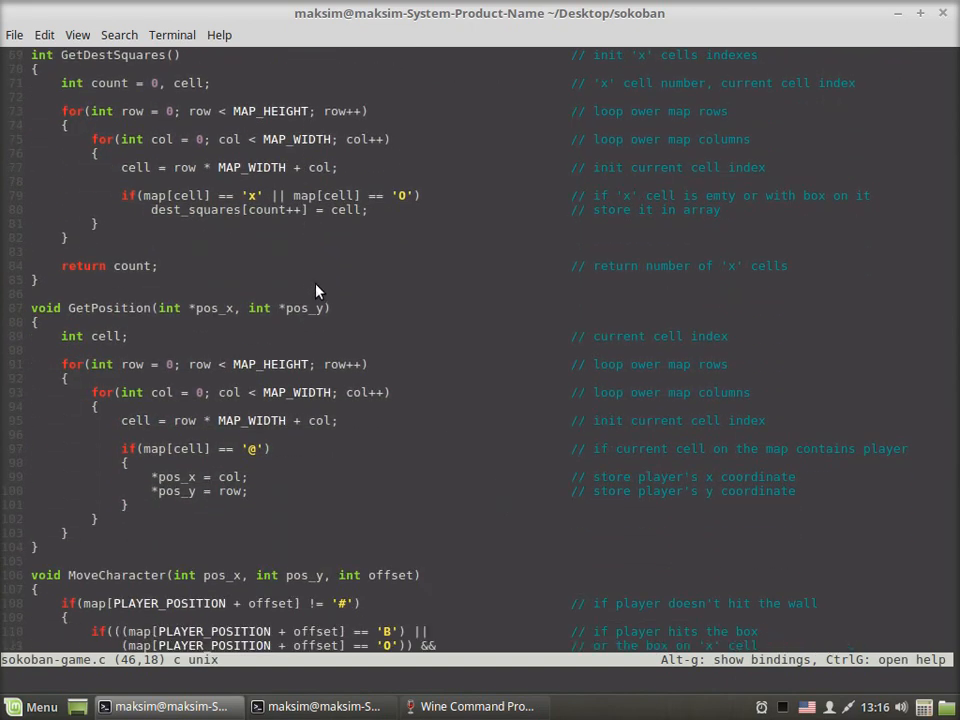
scroll("down", 3)
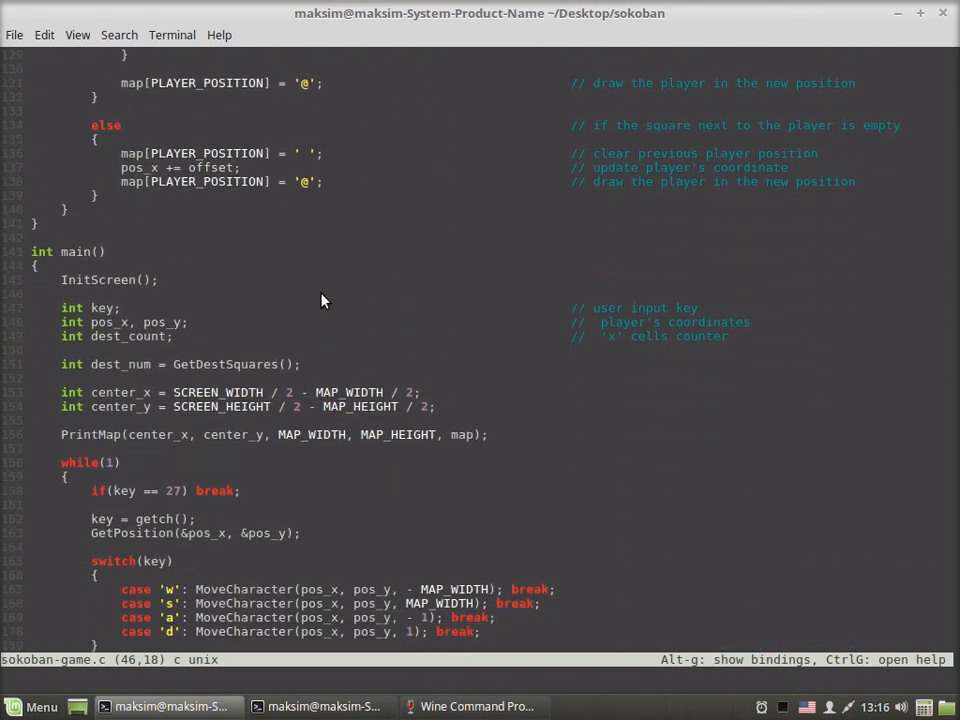
mouse_move(292, 290)
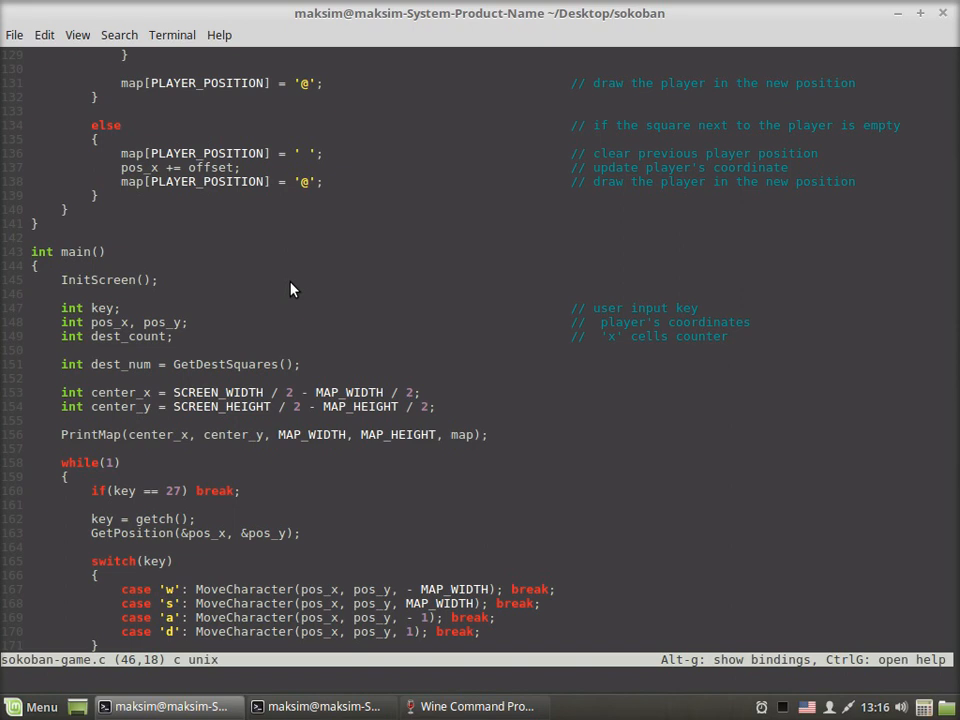
mouse_move(304, 288)
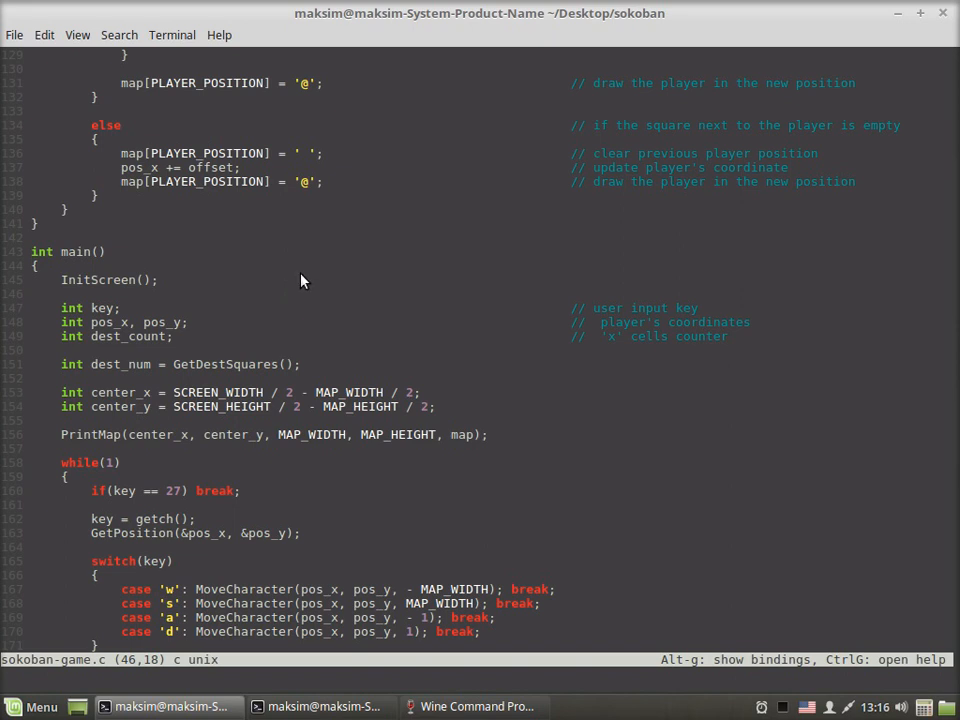
scroll("down", 3)
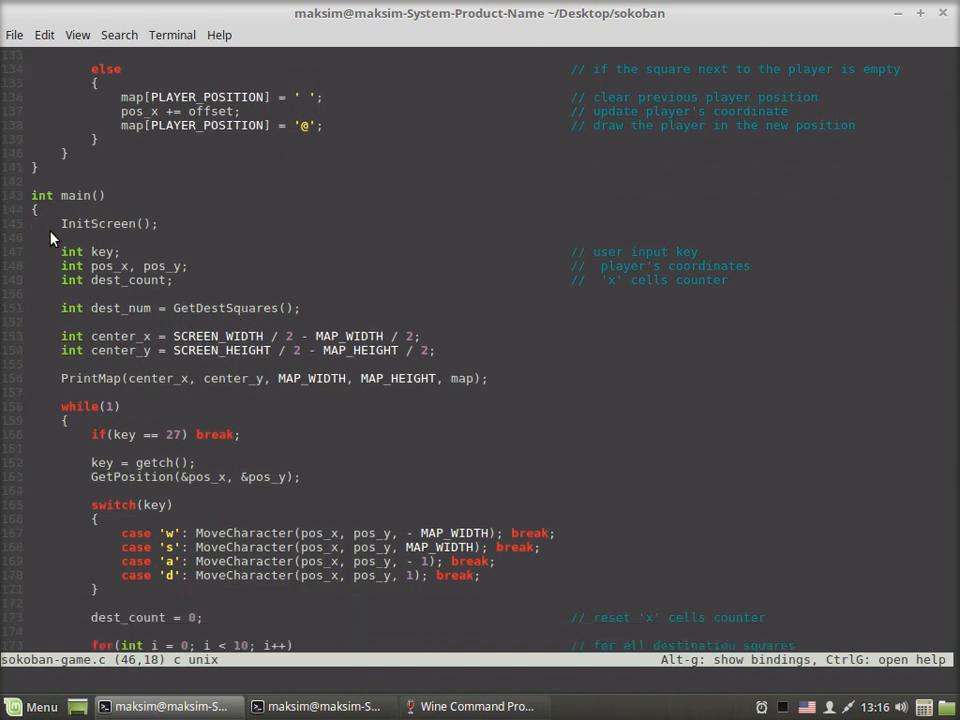
double_click(108, 224)
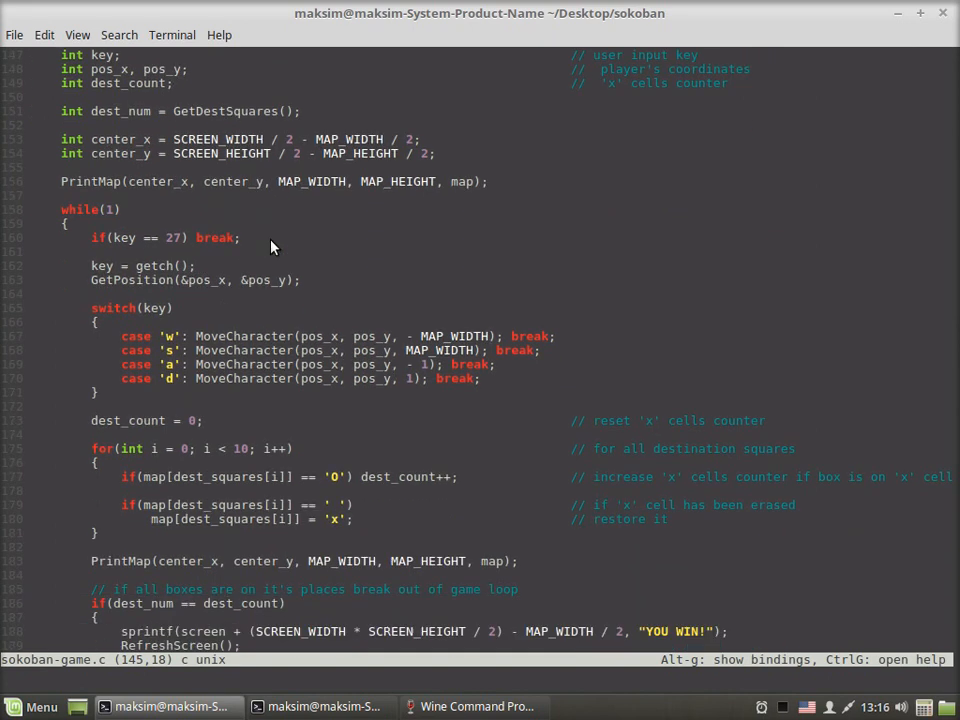
scroll("down", 3)
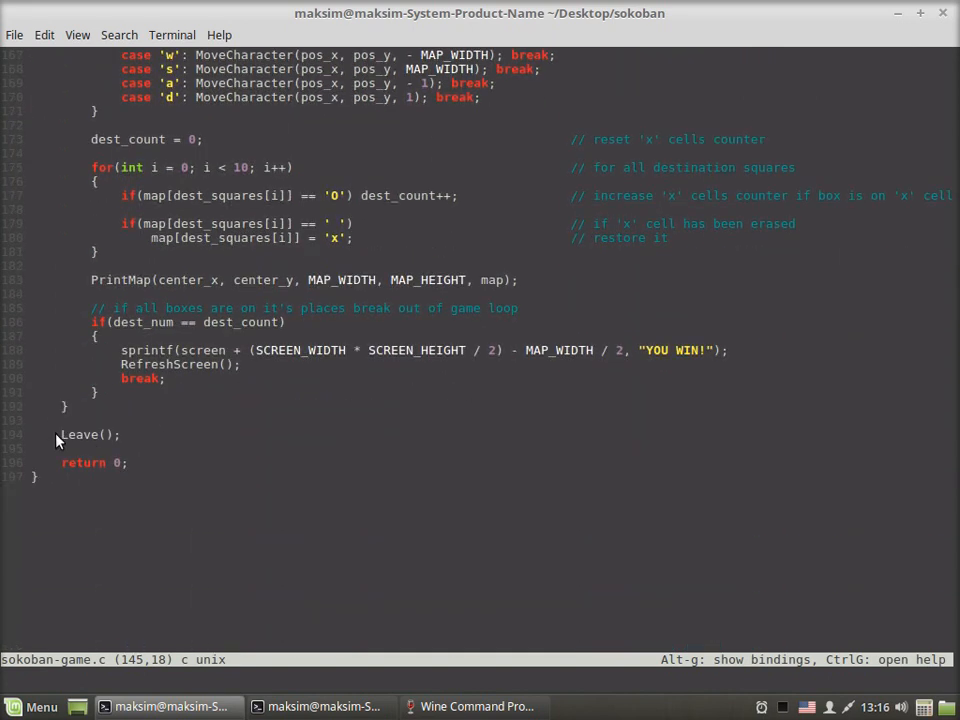
double_click(80, 434)
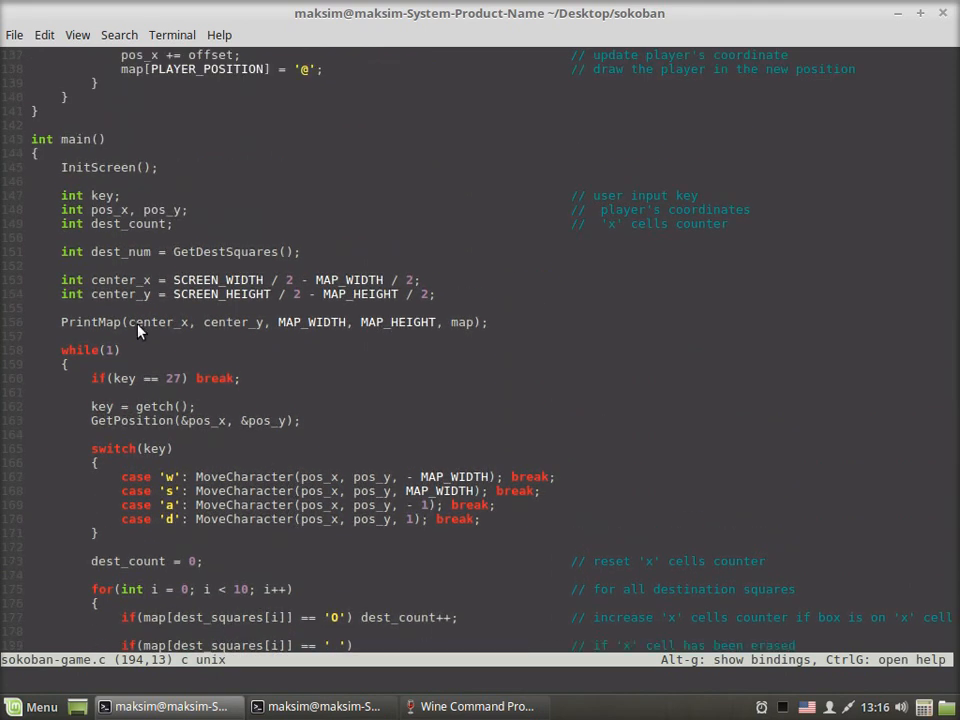
mouse_move(140, 180)
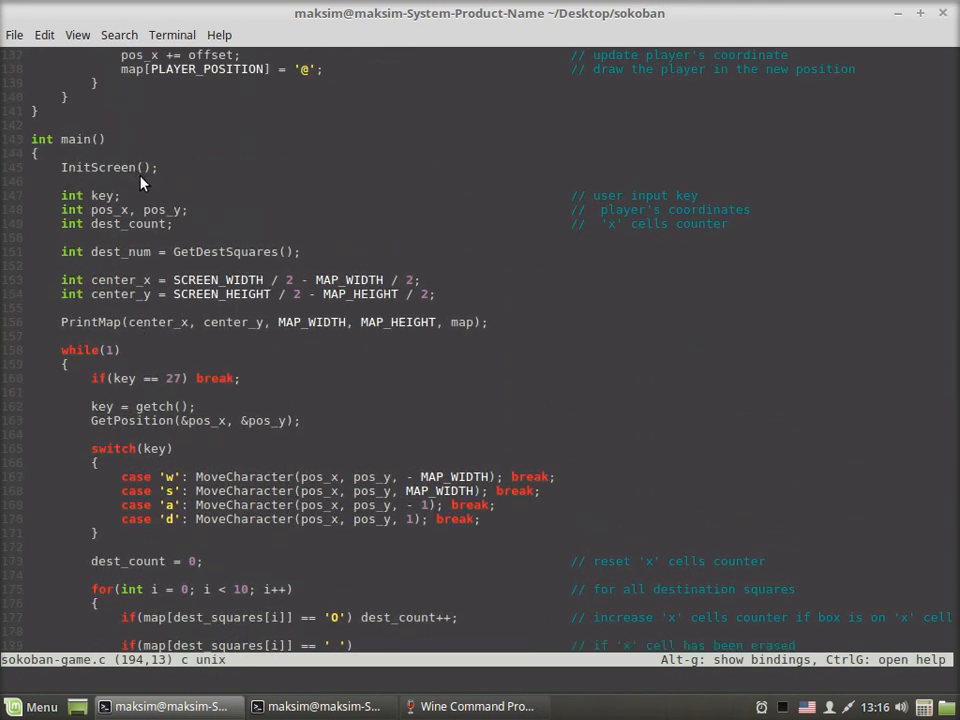
scroll("down", 3)
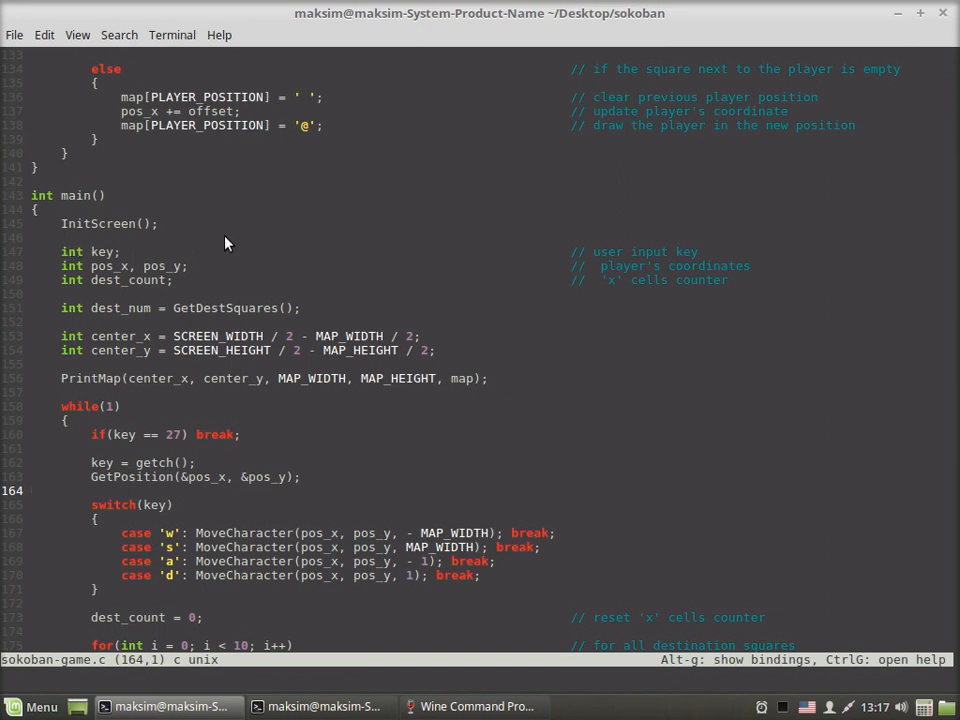
scroll("down", 3)
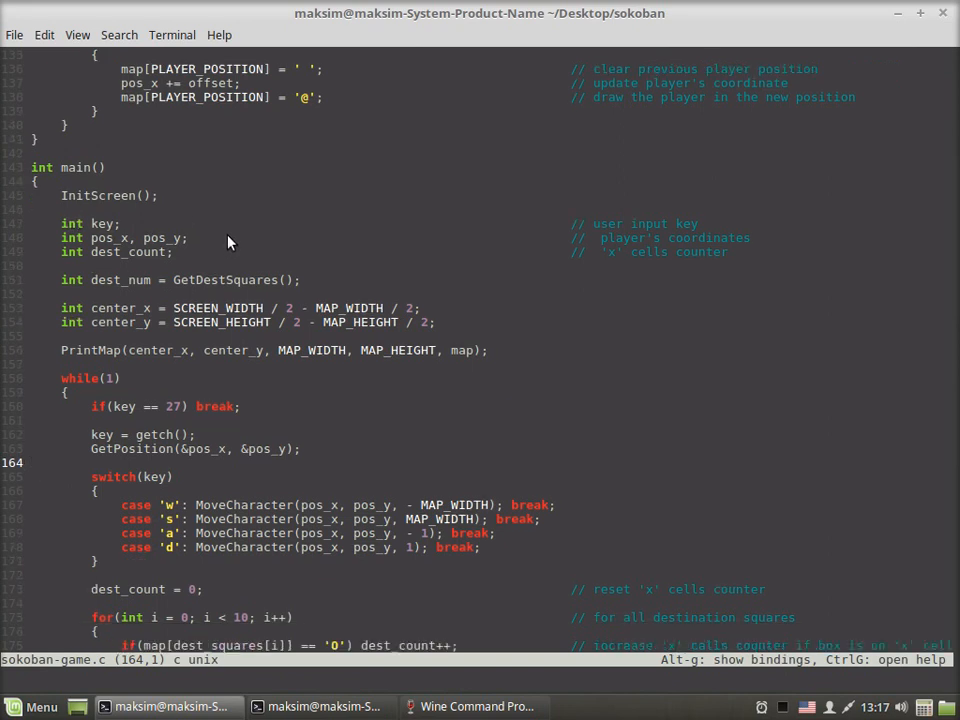
scroll("down", 3)
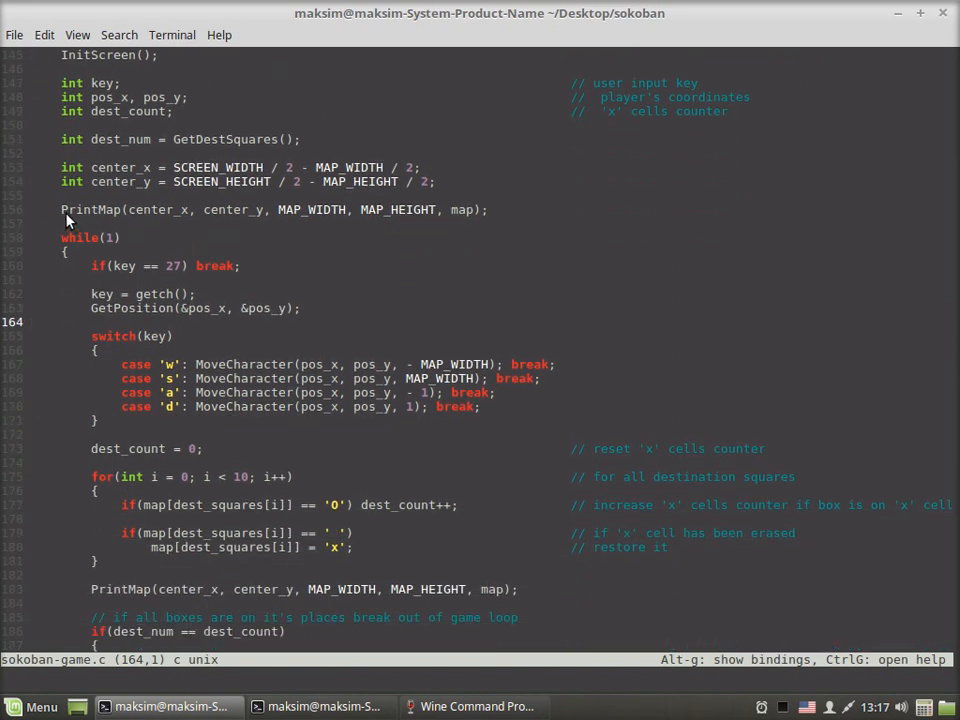
left_click(488, 210)
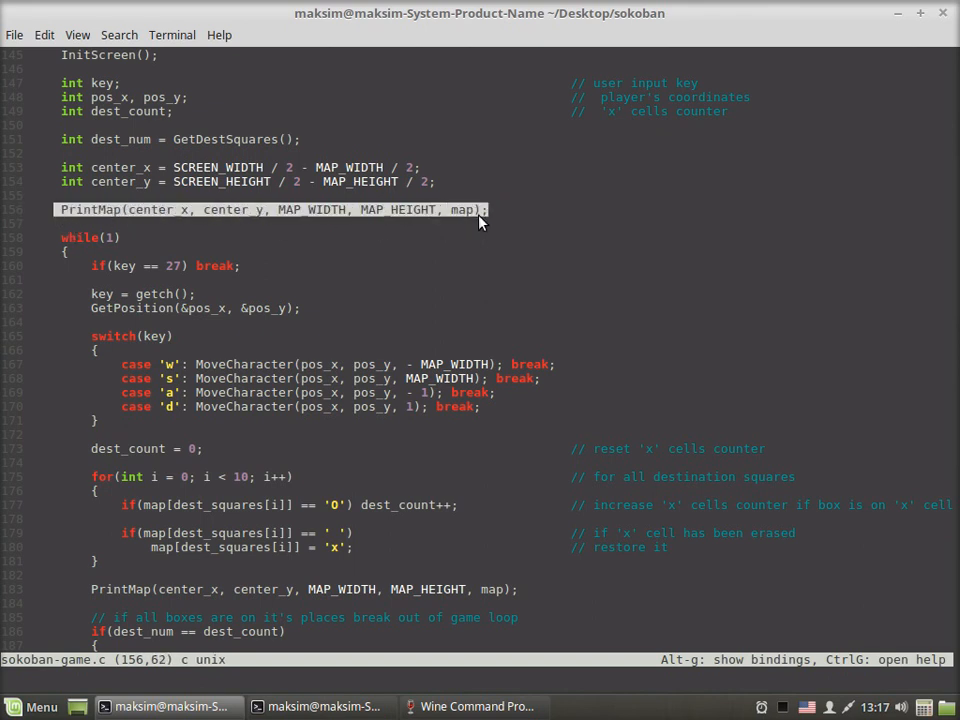
mouse_move(384, 240)
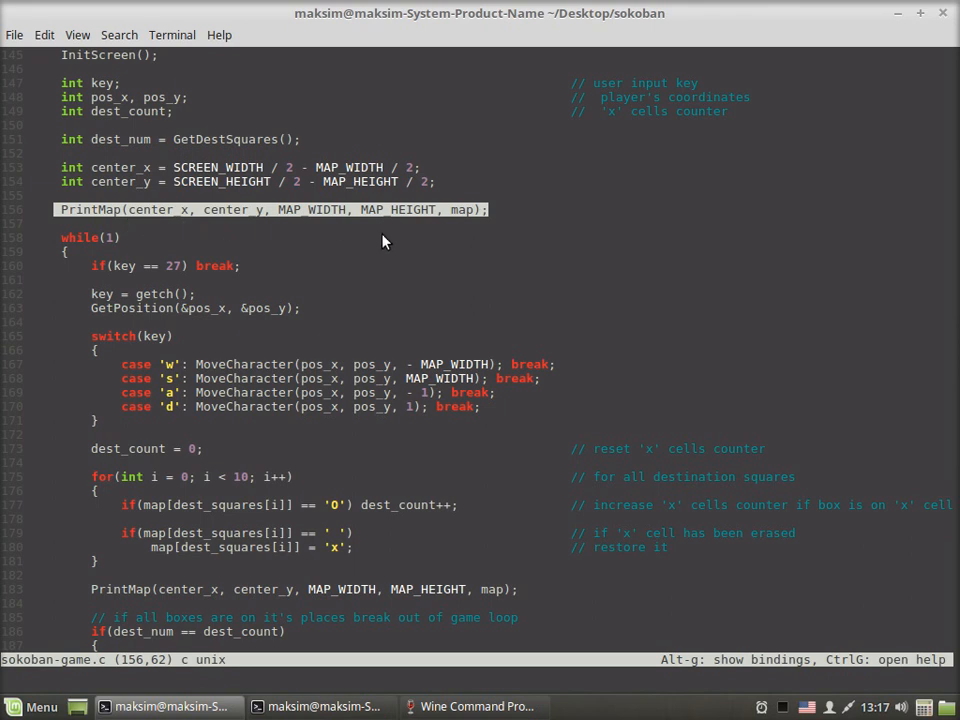
mouse_move(236, 222)
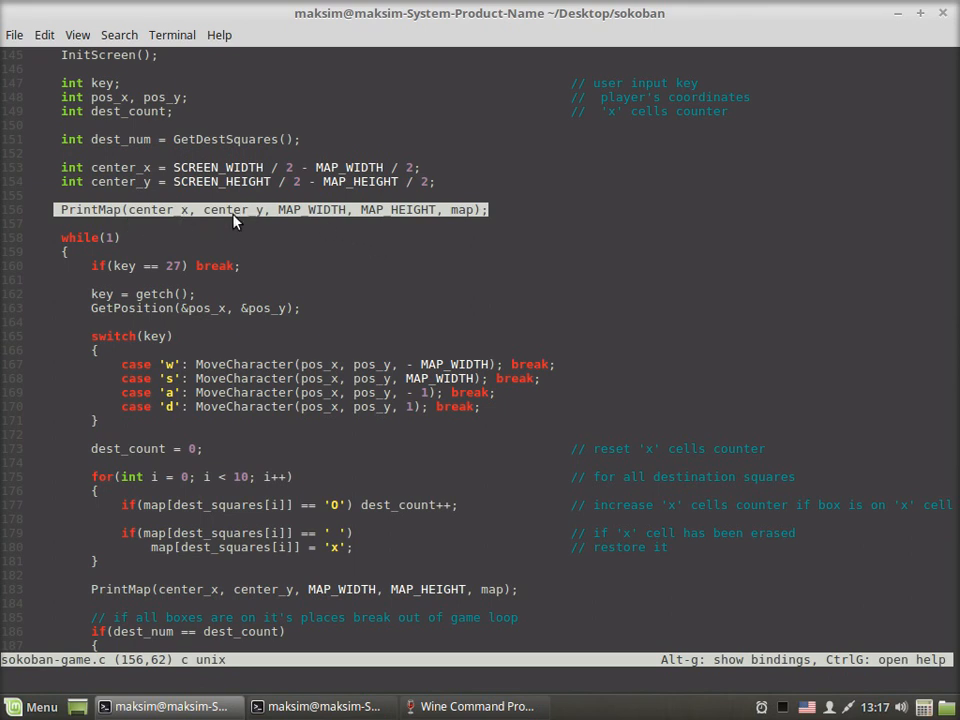
mouse_move(380, 252)
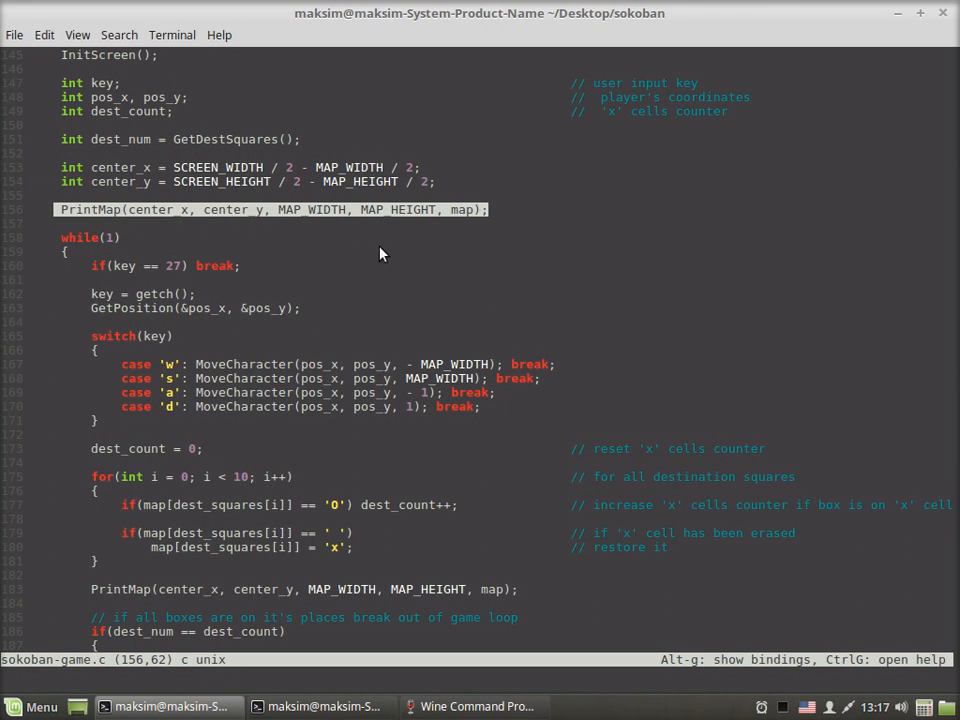
scroll("down", 3)
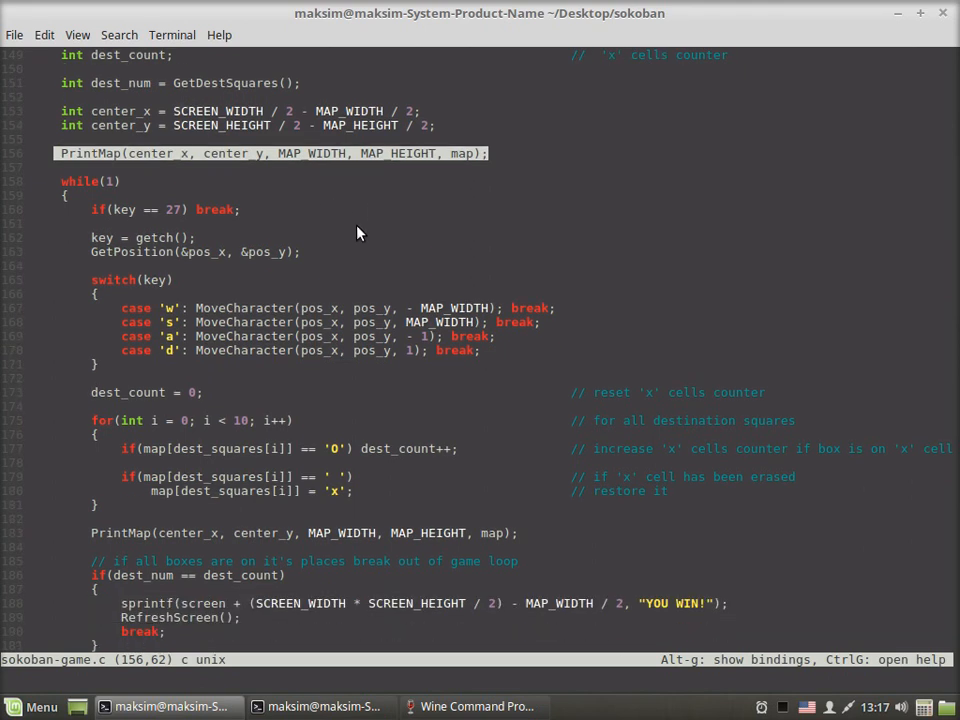
mouse_move(348, 188)
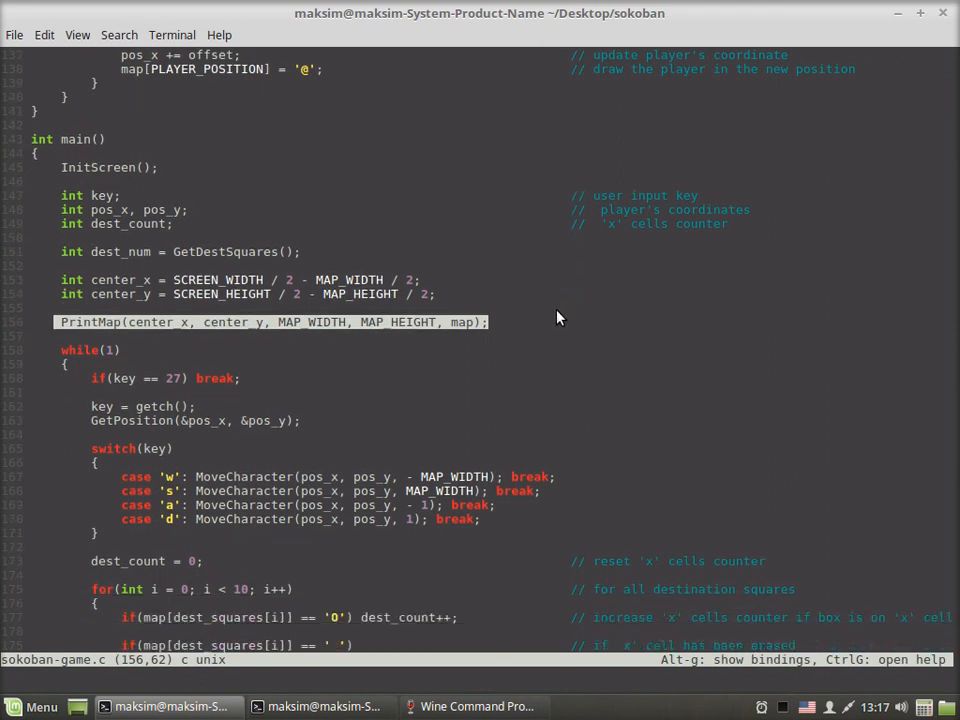
scroll("down", 3)
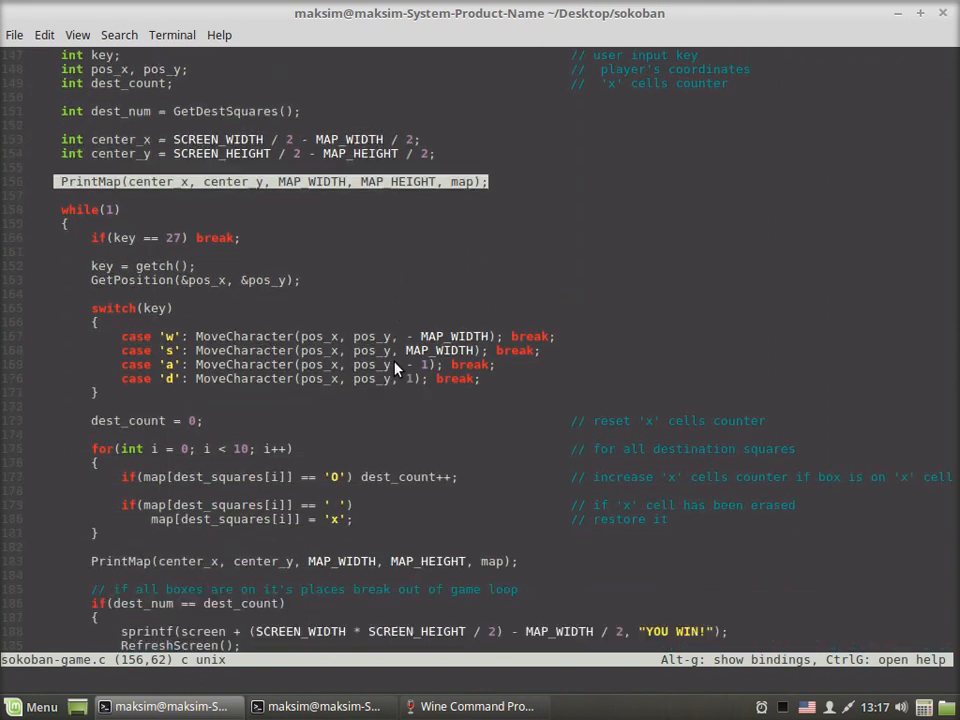
scroll("down", 3)
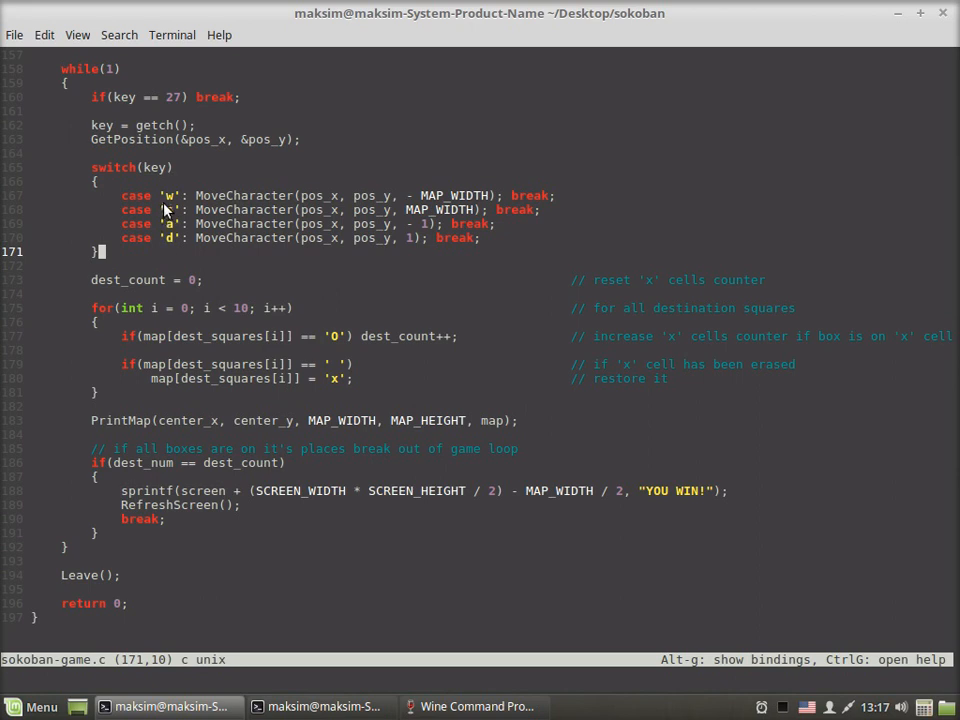
mouse_move(484, 300)
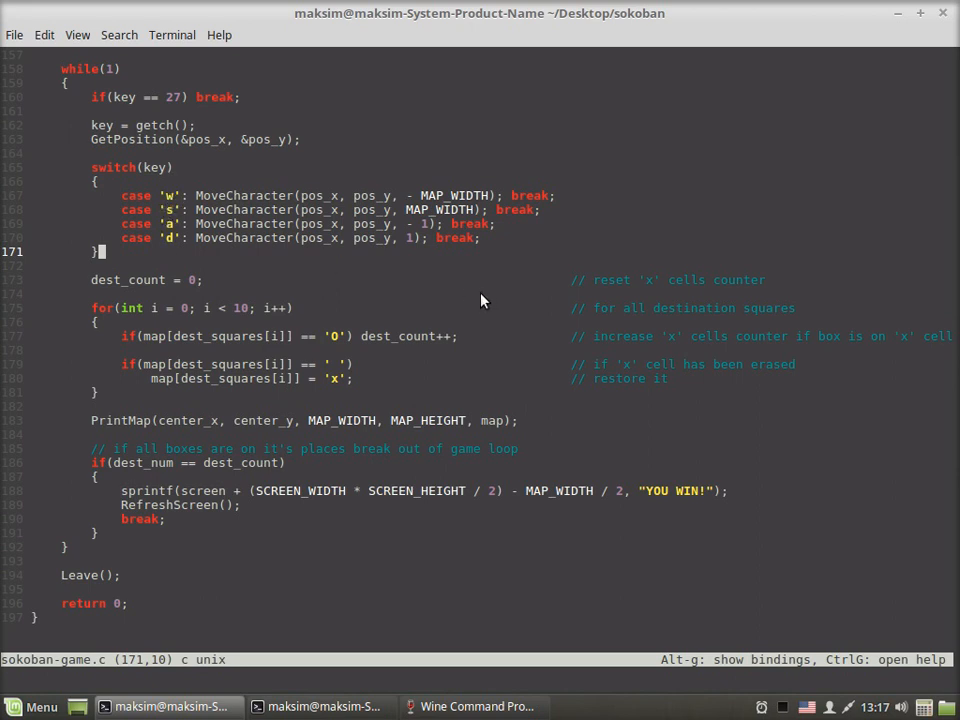
scroll("down", 3)
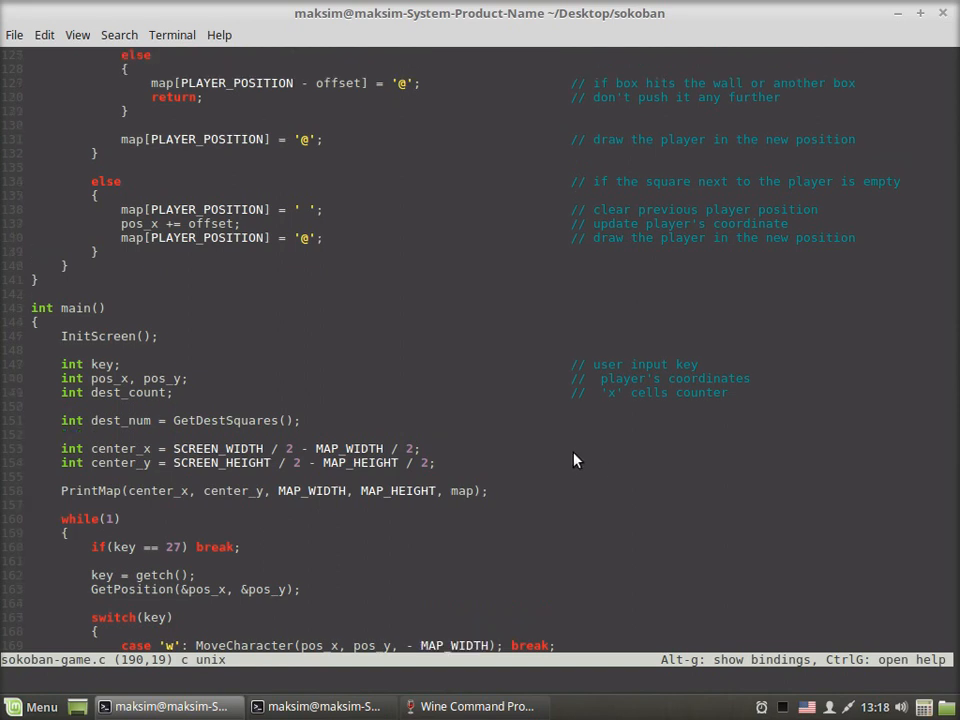
- Scroll within main() before switching to a new terminal in ~/Desktop/sokoban/bin
scroll("down", 3)
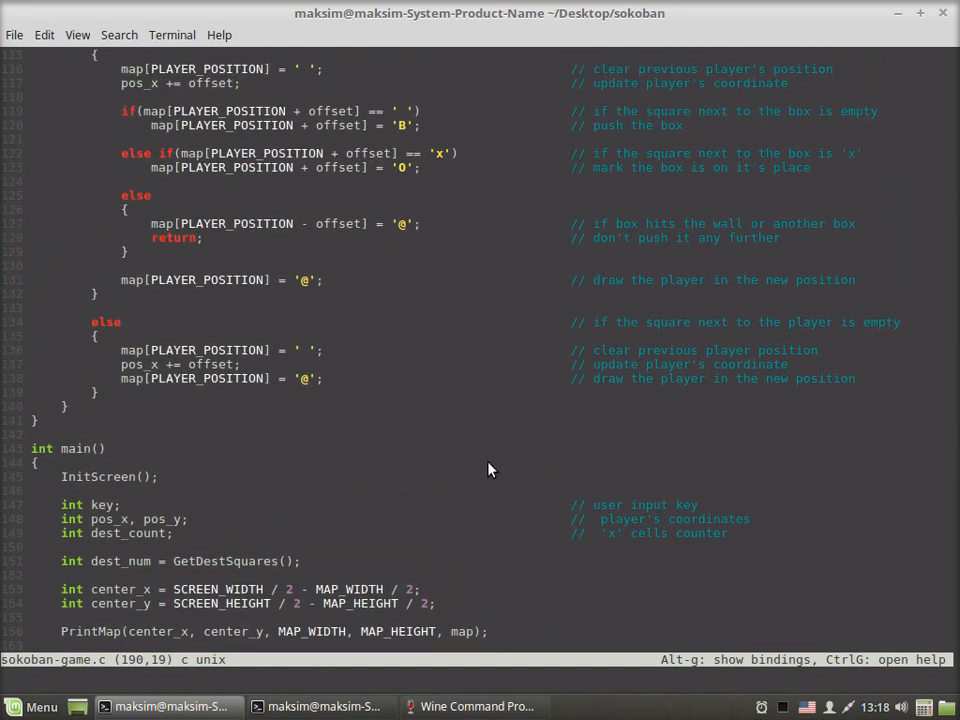
scroll("down", 3)
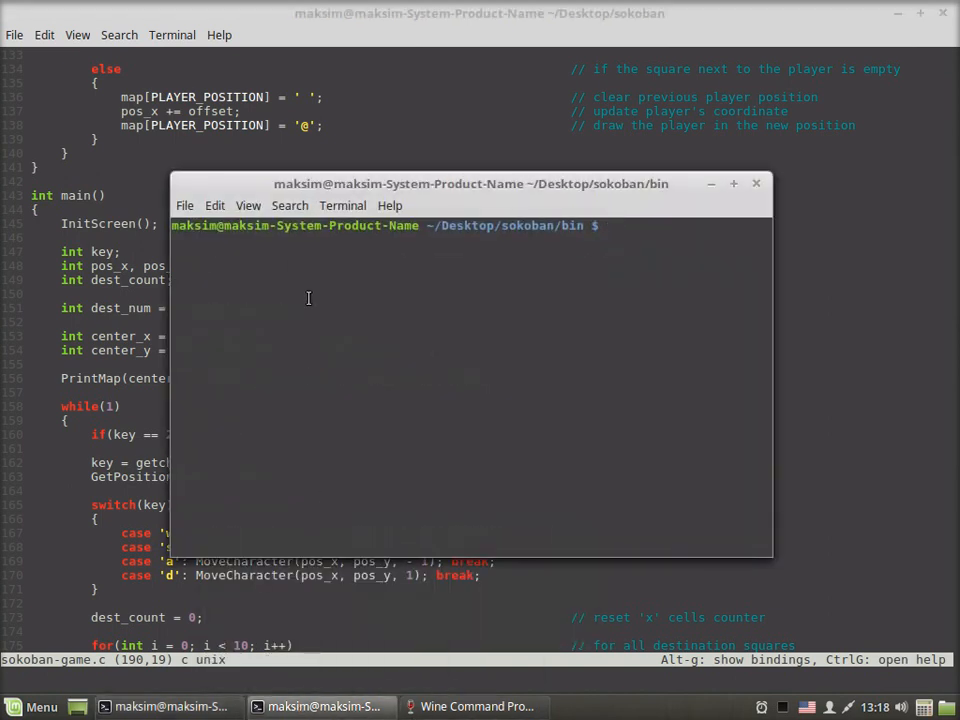
- Run ./sokoban and move the player with W/A/S/D to push boxes onto target squares
type("./sokoban")
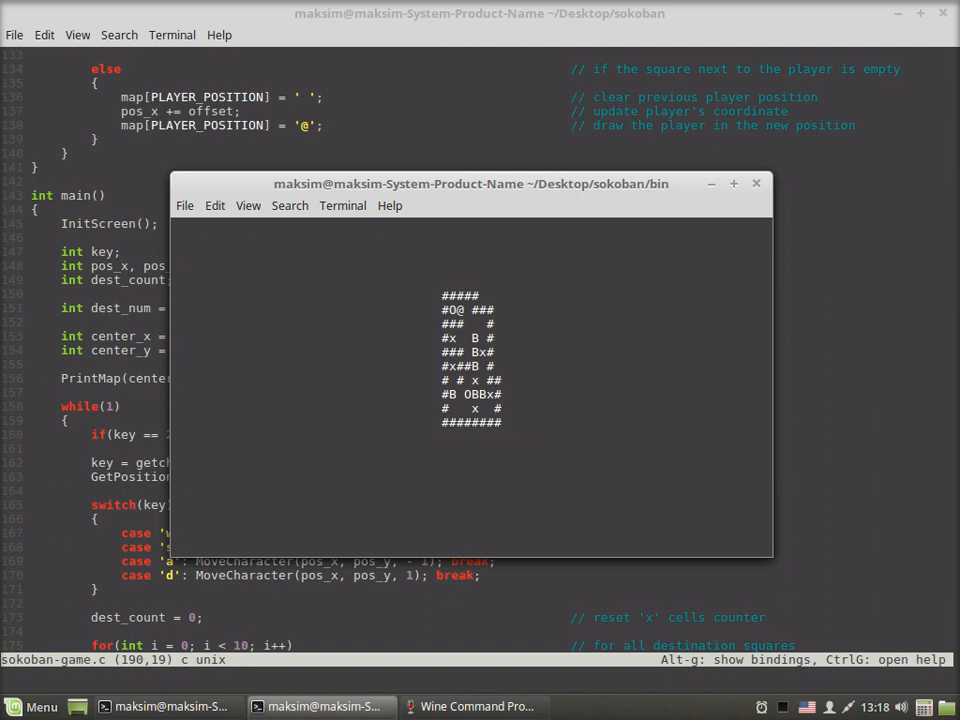
key("d")
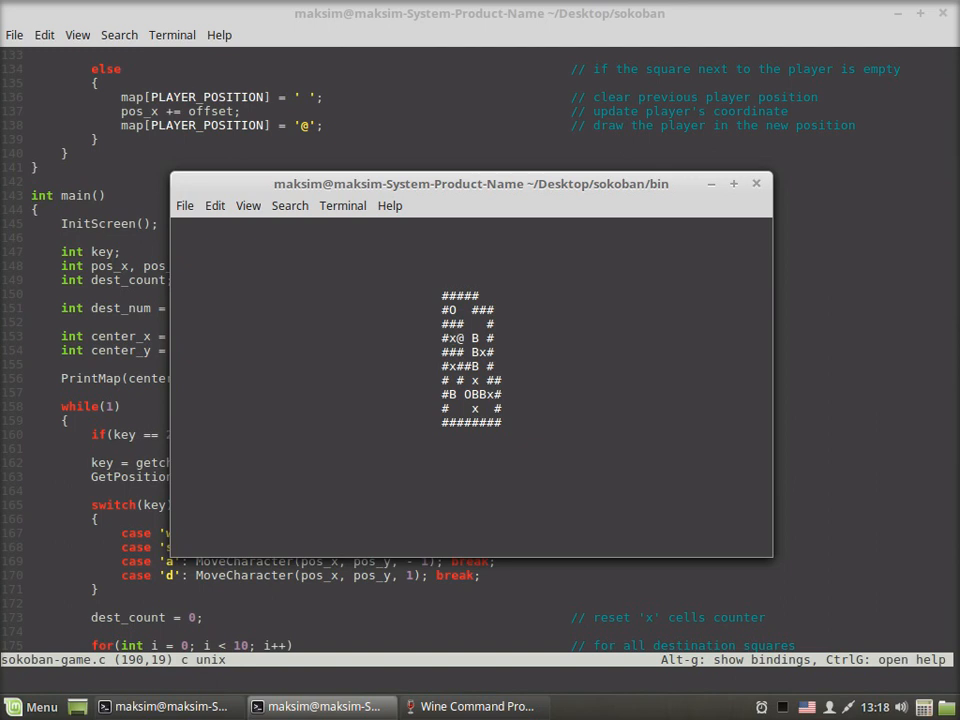
key("w")
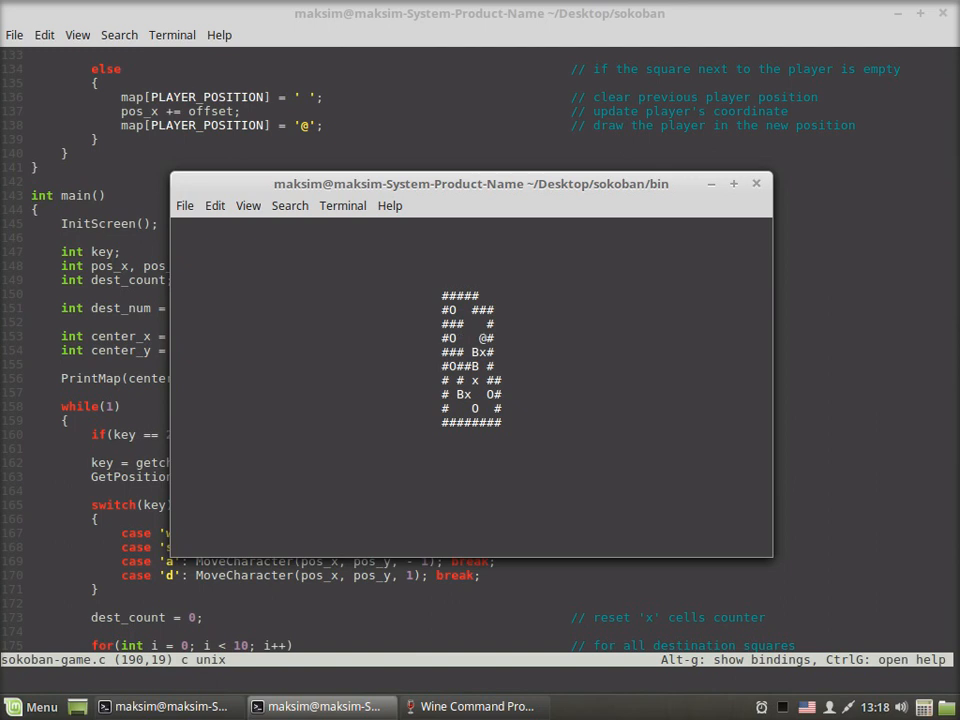
key("Down")
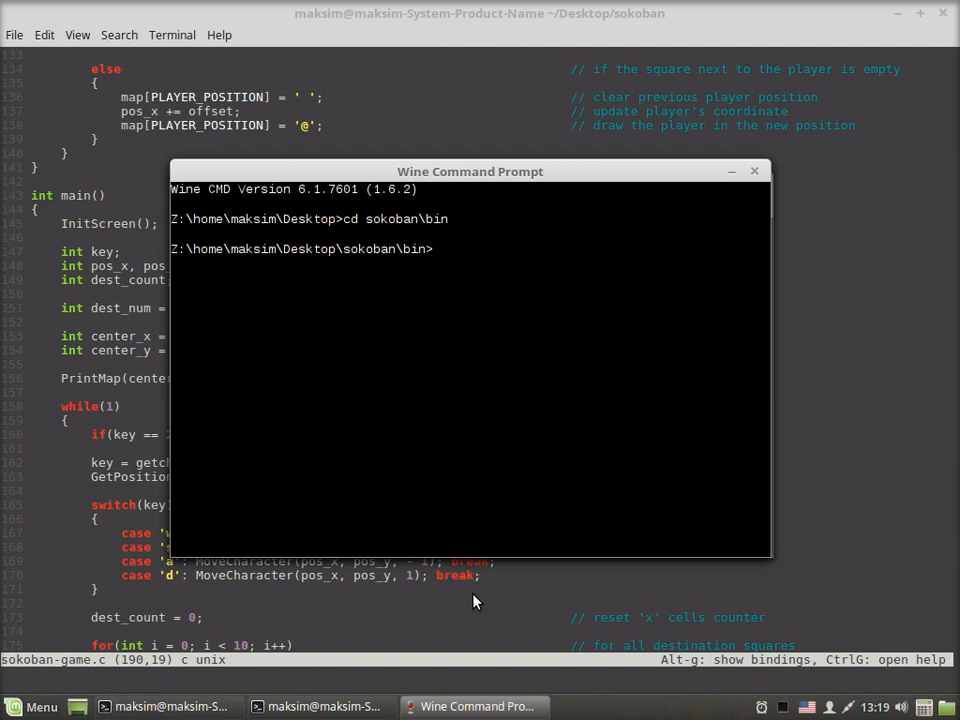
mouse_move(520, 184)
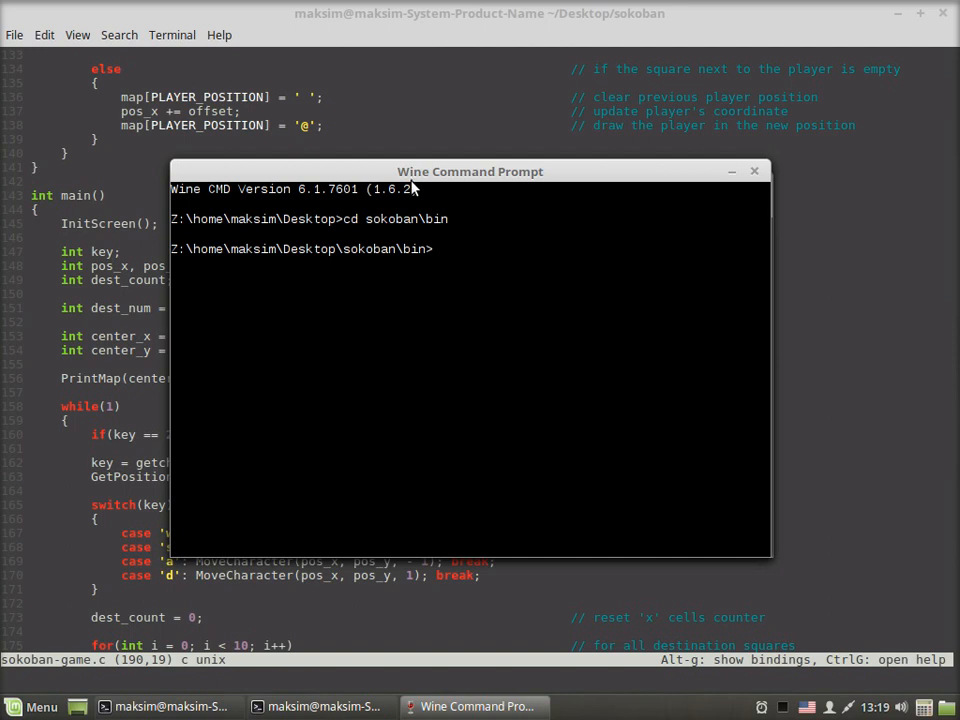
- Run the sokoban executable in Wine CMD and push boxes onto targets until YOU WIN!
type("sokoba")
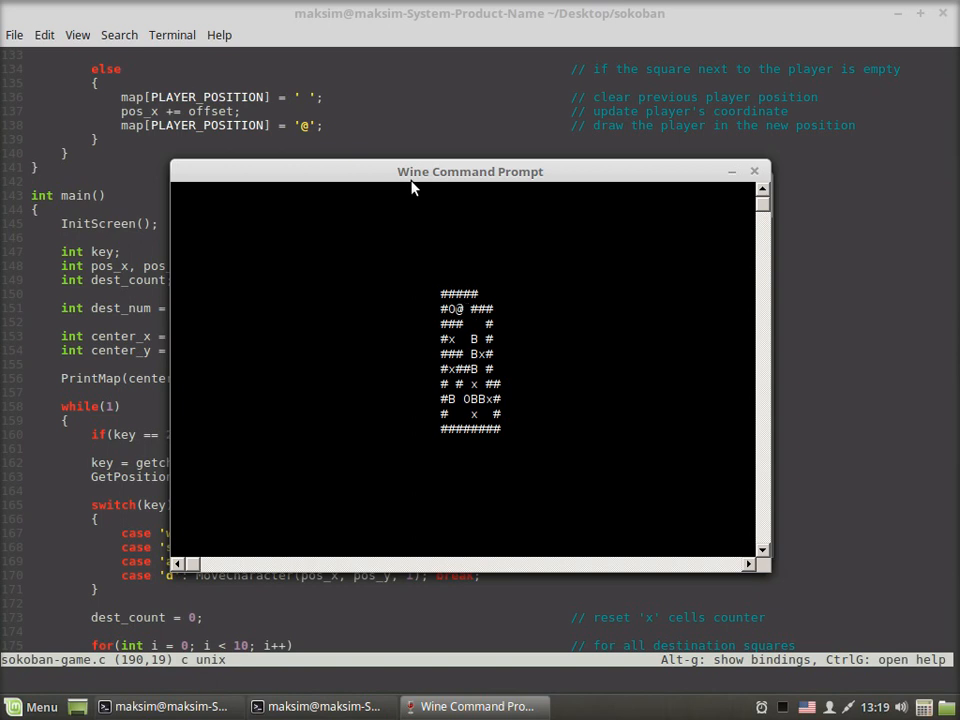
key("Down")
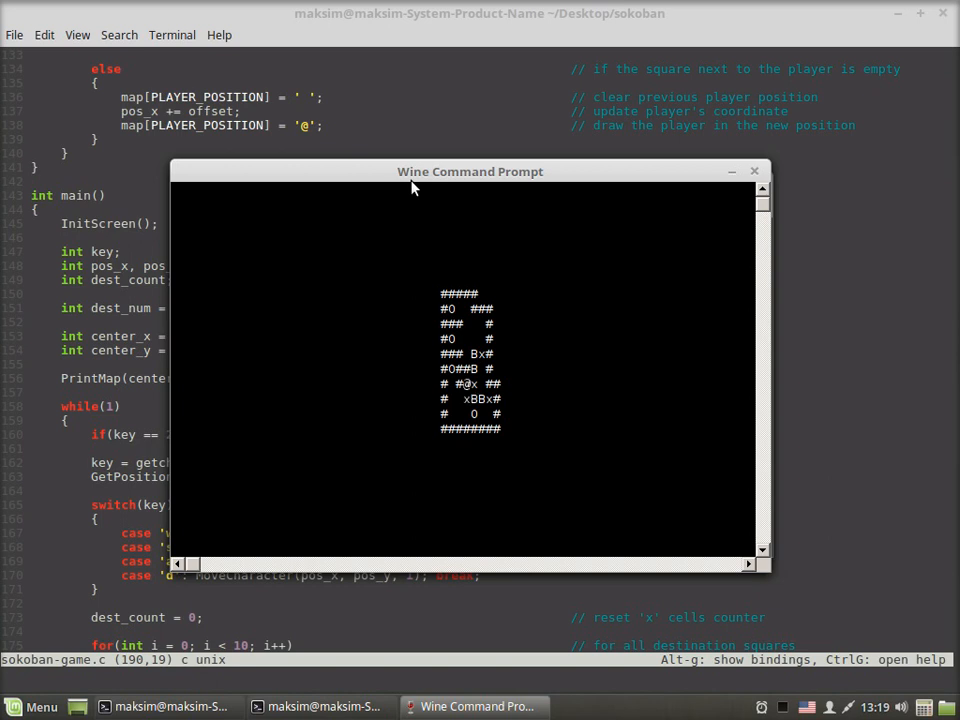
key("Up")
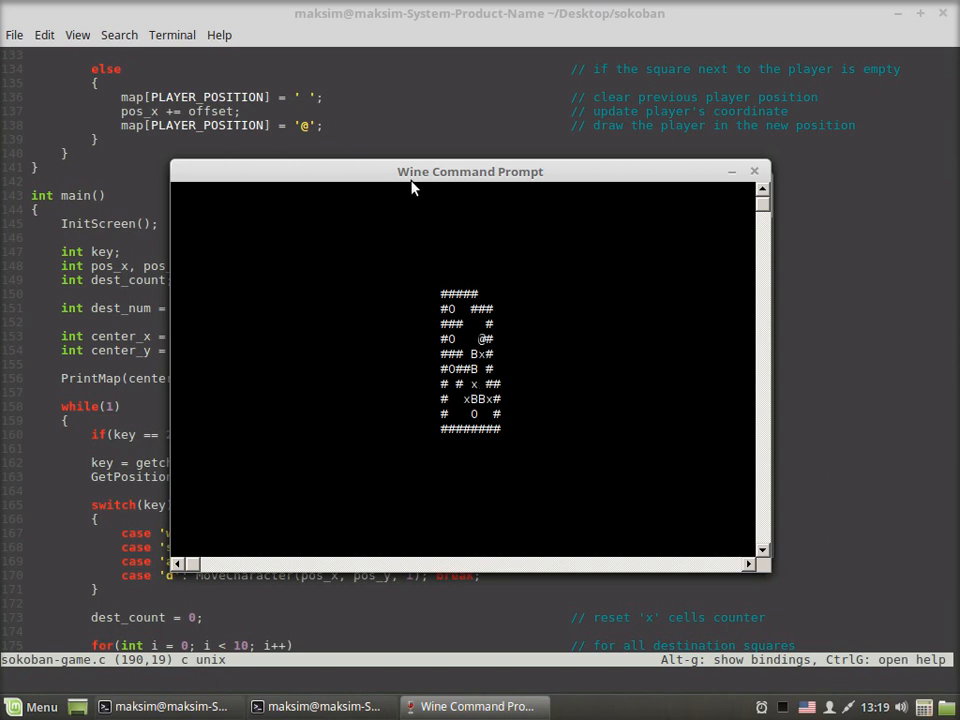
key("Down")
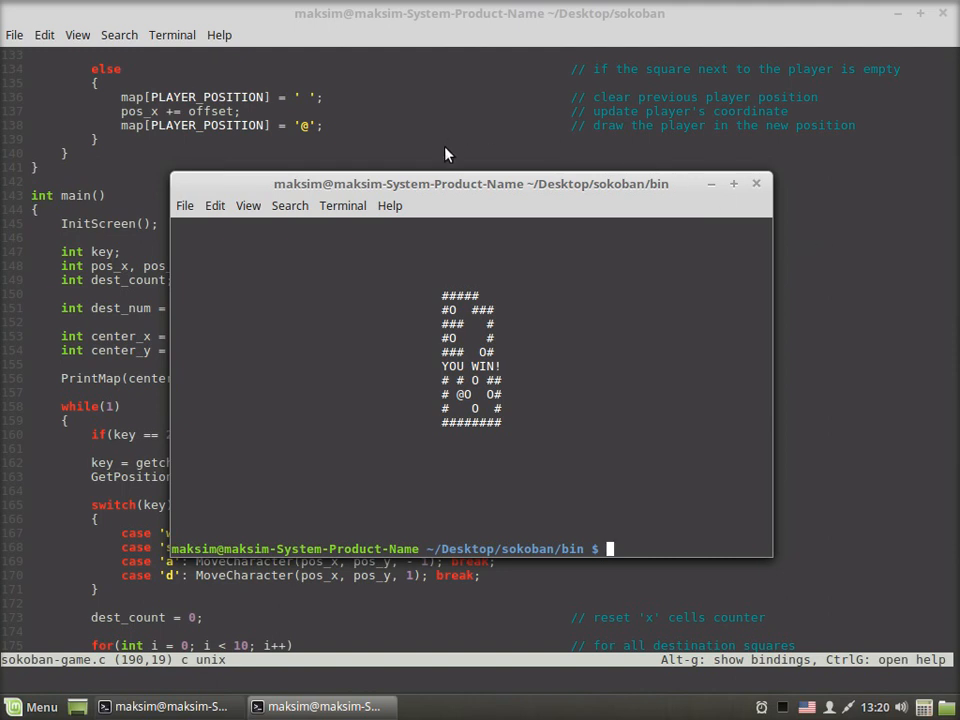
mouse_move(456, 188)
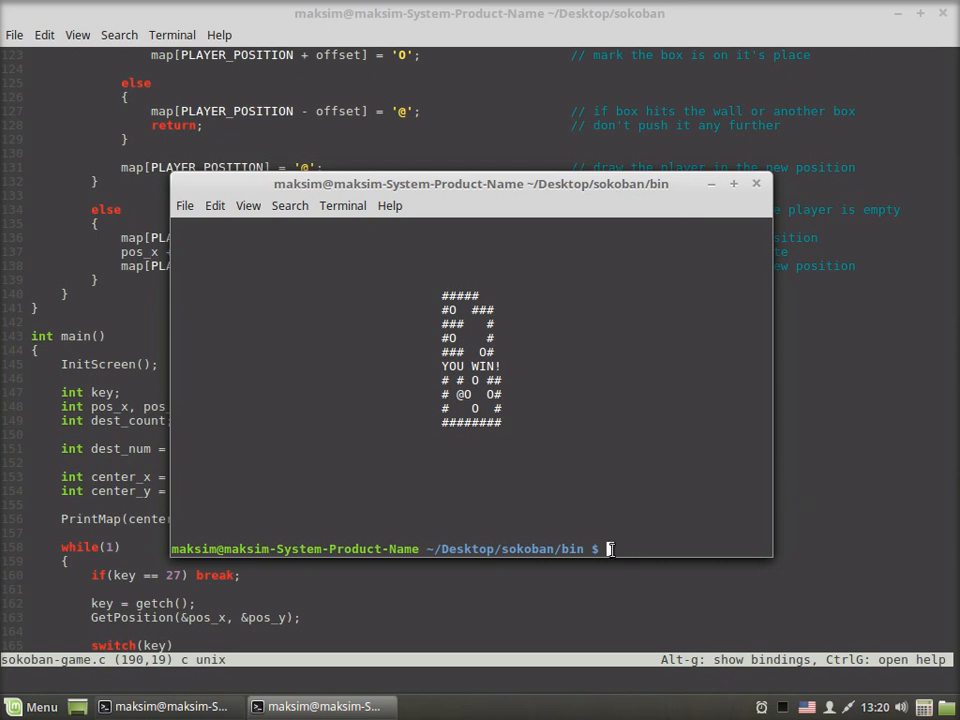
mouse_move(112, 516)
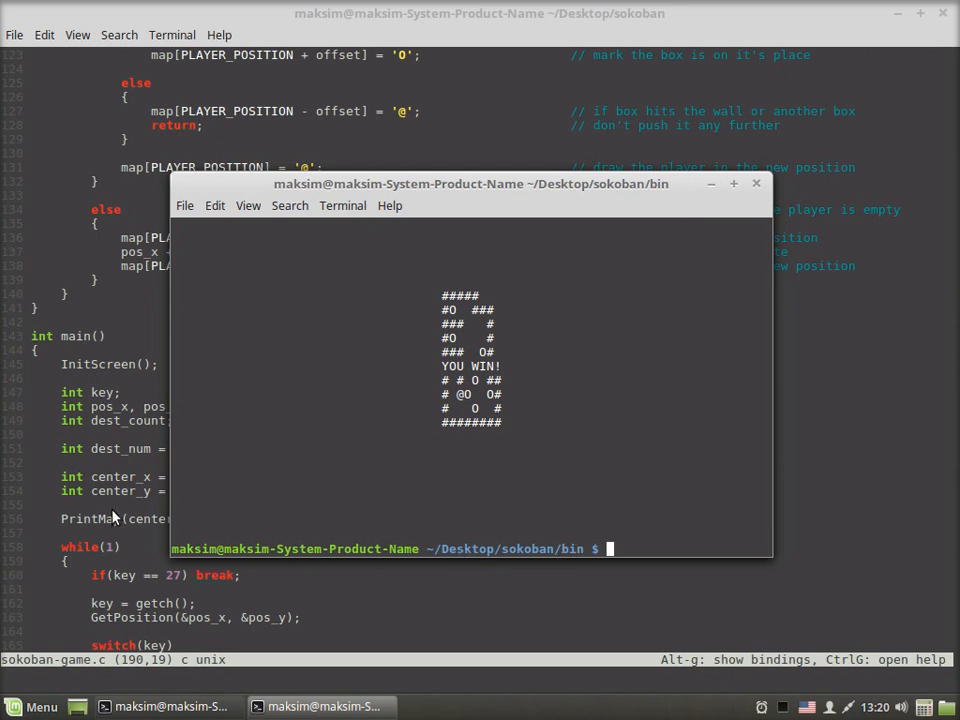
mouse_move(122, 370)
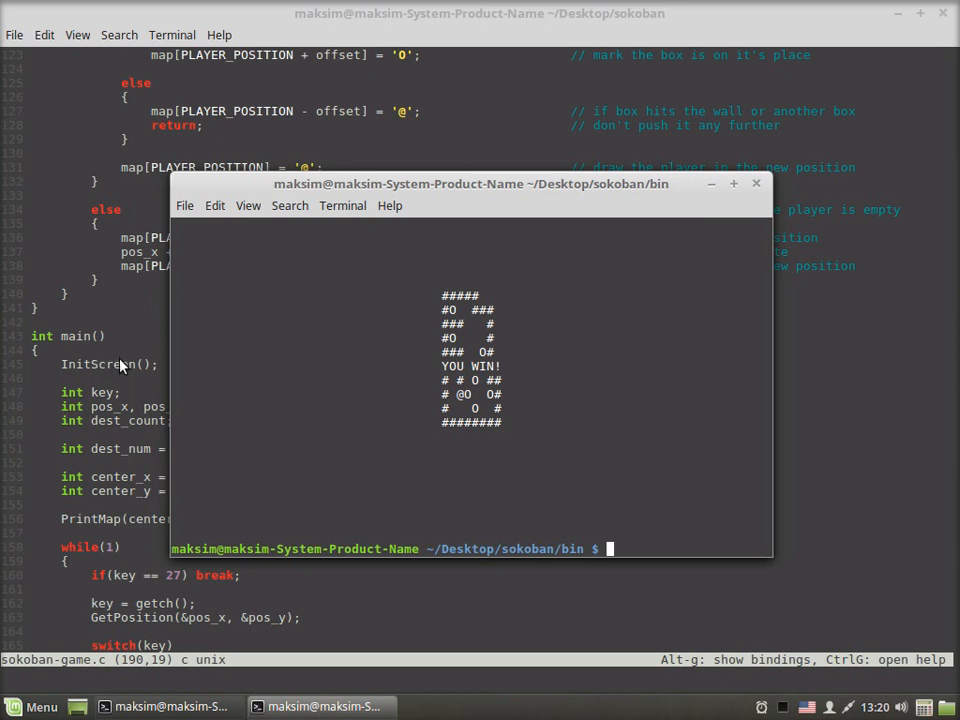
mouse_move(136, 380)
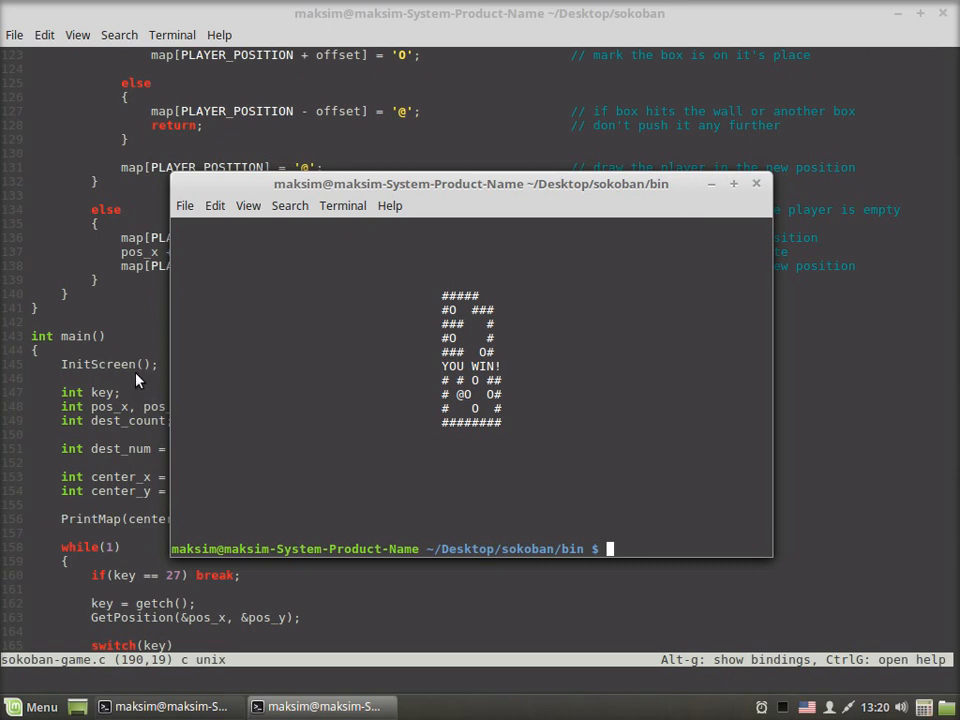
mouse_move(126, 376)
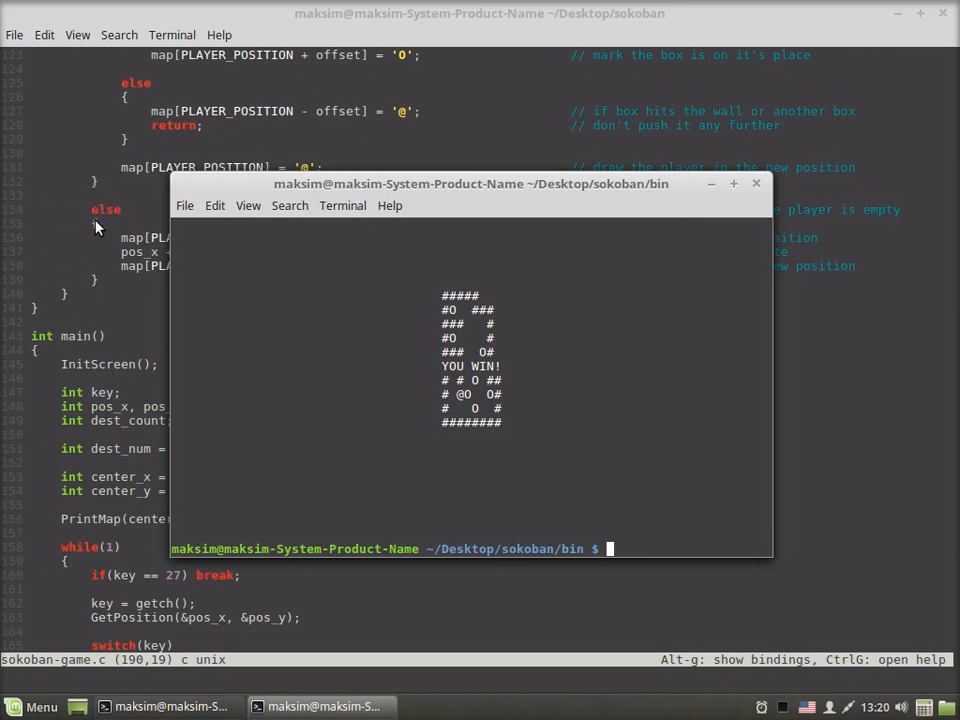
mouse_move(776, 624)
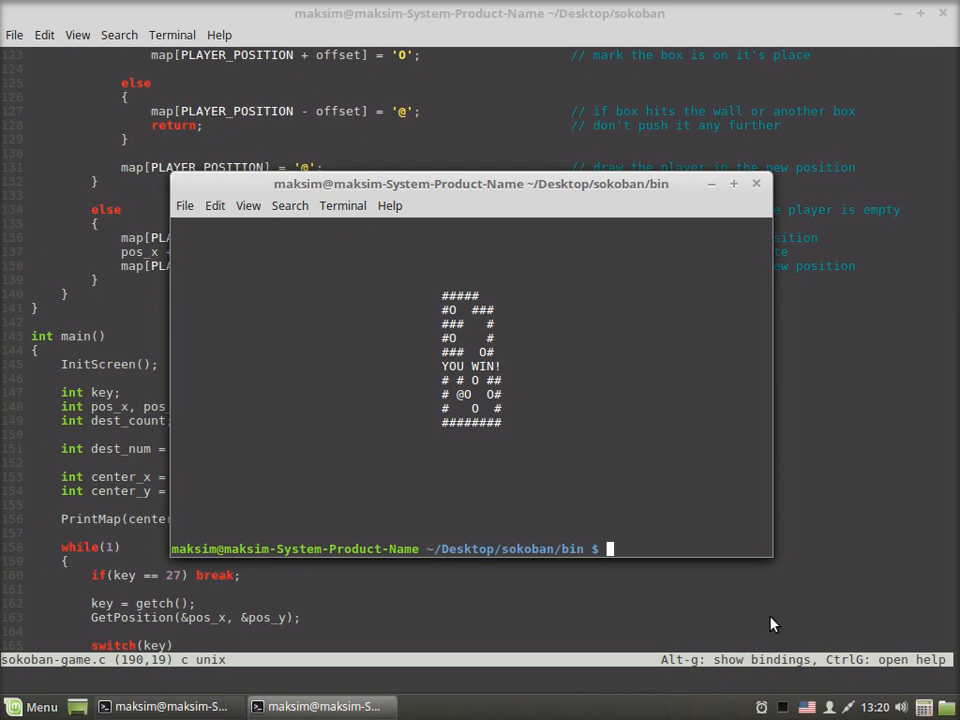
mouse_move(784, 712)
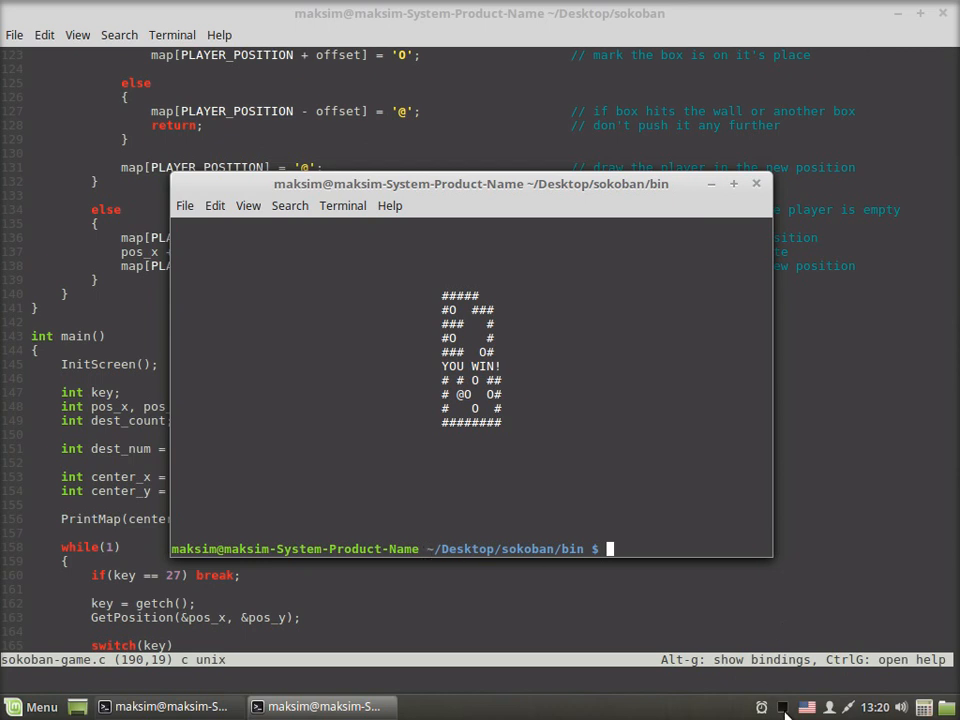